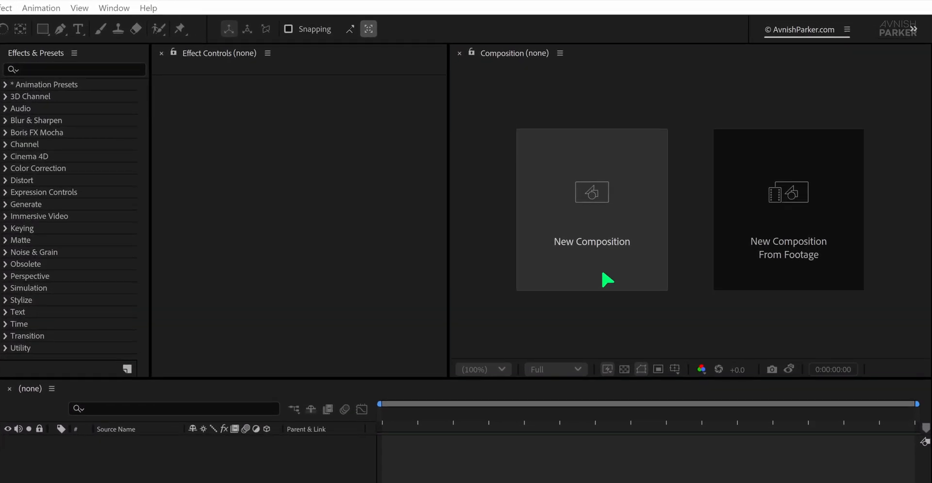
Create the Kinetic composition, add a BG solid and apply a purple-start Gradient Ramp
{"action": "left_click", "coordinate": [592, 209]}
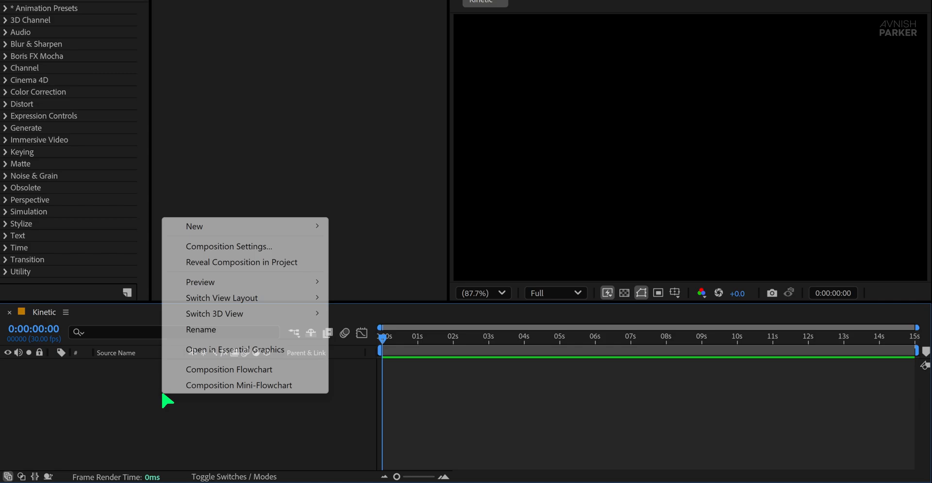
{"action": "left_click", "coordinate": [194, 225]}
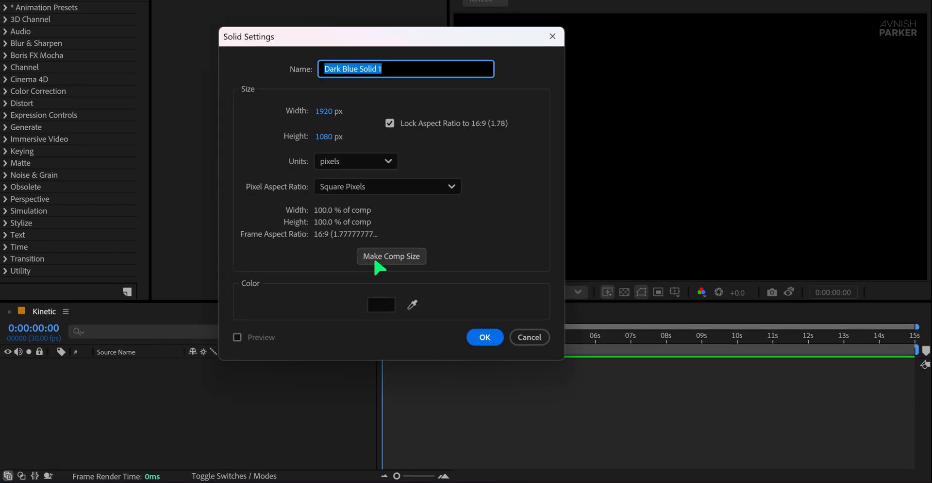
{"action": "type", "text": "BG"}
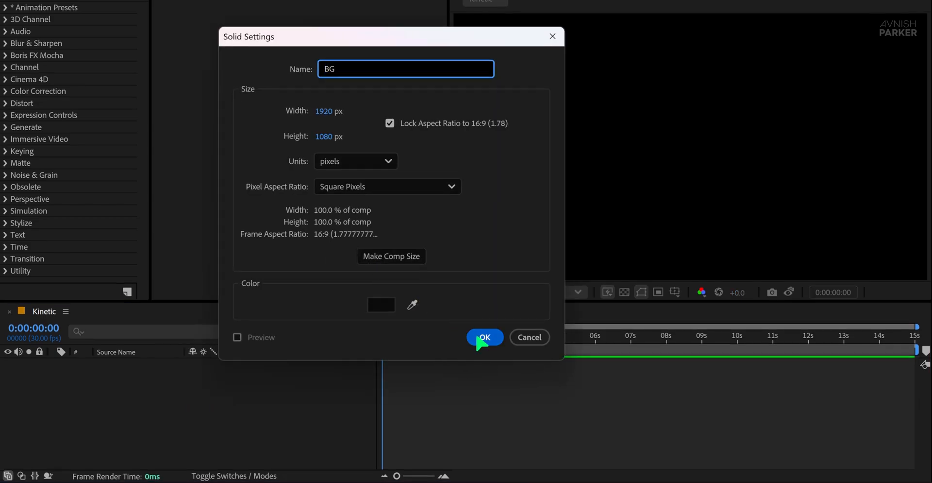
{"action": "left_click", "coordinate": [485, 337]}
{"action": "type", "text": "r"}
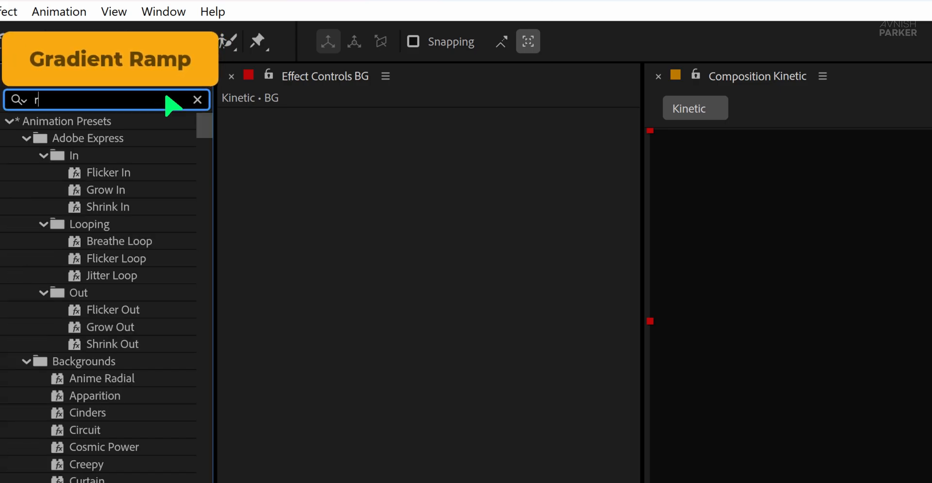
{"action": "type", "text": "amp"}
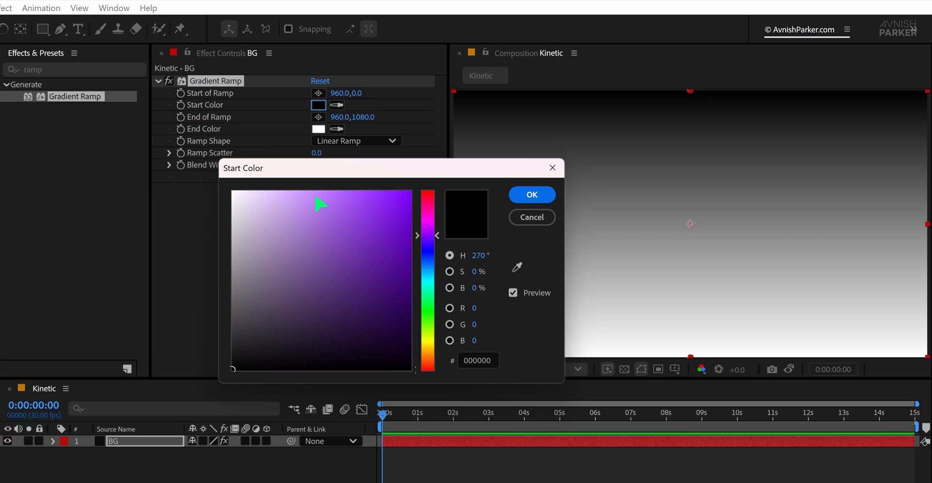
{"action": "left_click", "coordinate": [530, 194]}
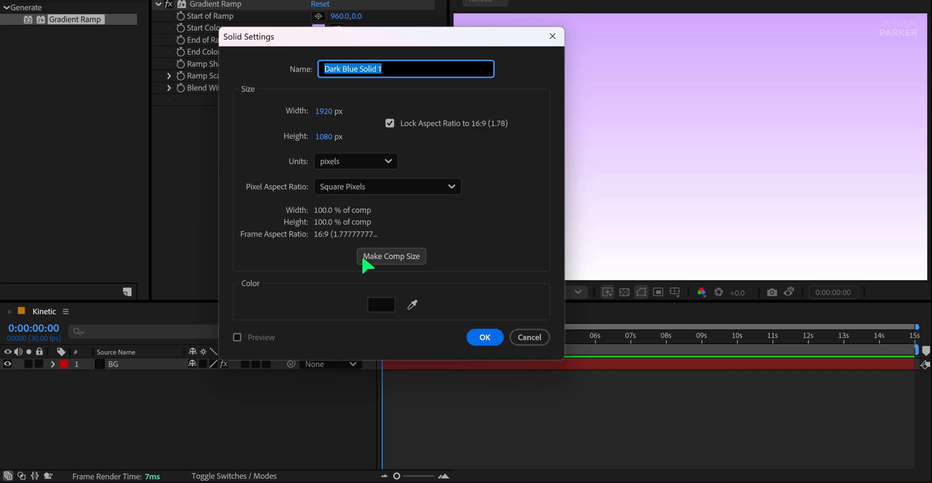
Add a Shape solid with Fractal Noise, enlarged scale, Contrast 500, Brightness -100, keyframed Evolution
{"action": "left_click", "coordinate": [484, 337]}
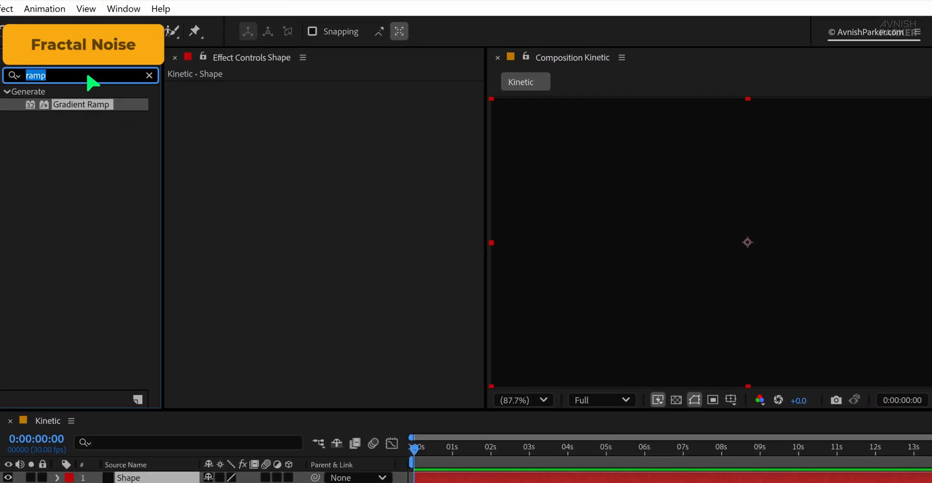
{"action": "type", "text": "frac"}
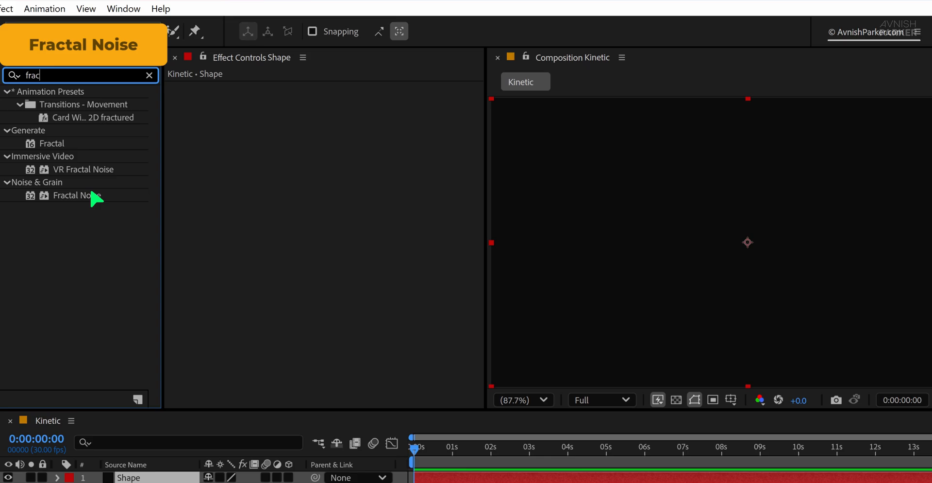
{"action": "double_click", "coordinate": [78, 195]}
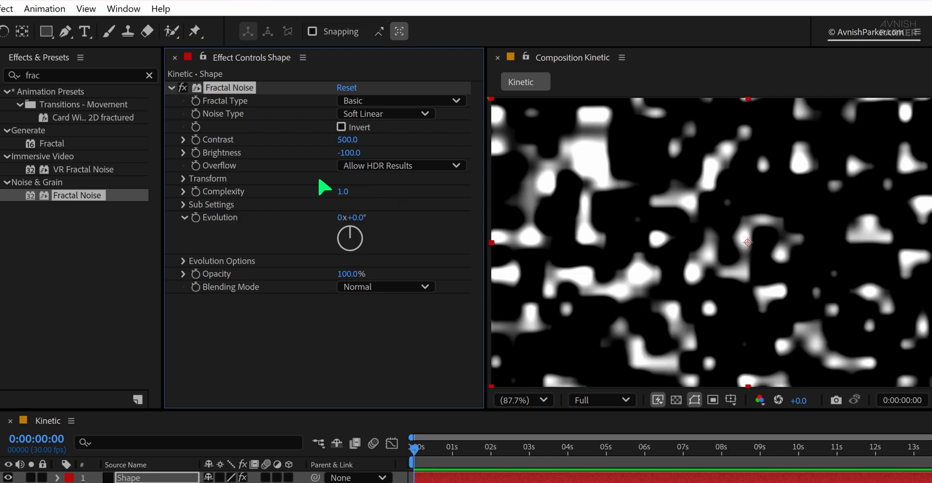
{"action": "left_click", "coordinate": [184, 178]}
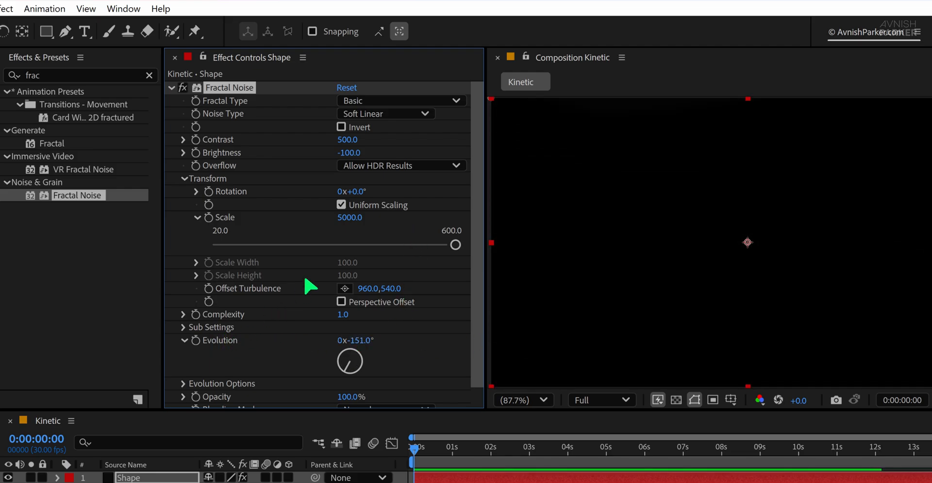
{"action": "double_click", "coordinate": [350, 218]}
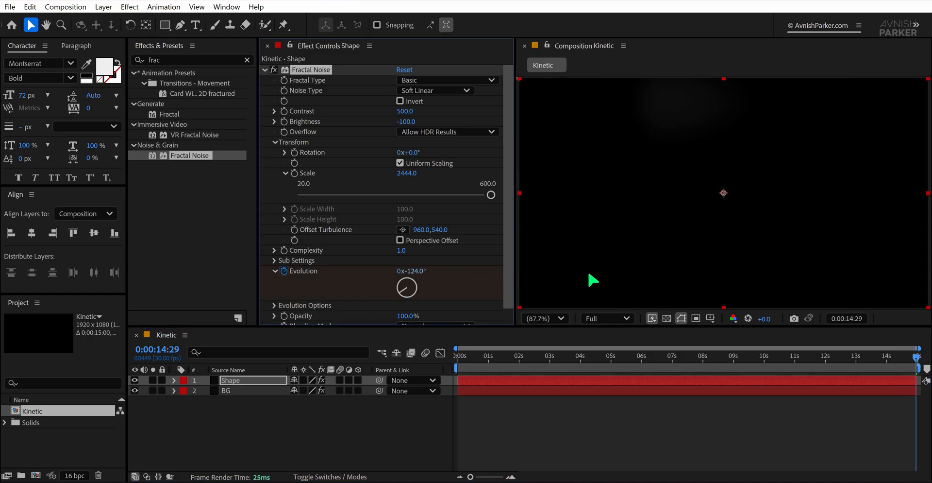
{"action": "left_click", "coordinate": [765, 355]}
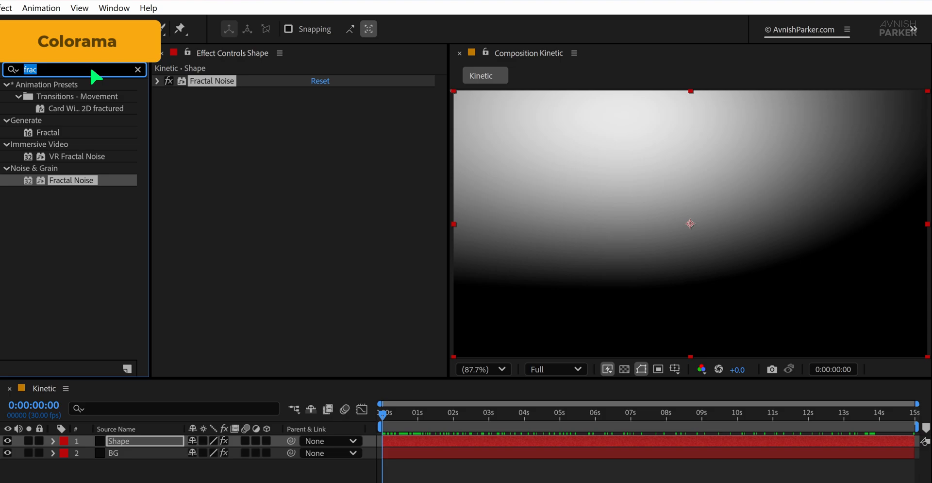
Apply Colorama to Shape and remove the extra stops from its output cycle
{"action": "type", "text": "colora"}
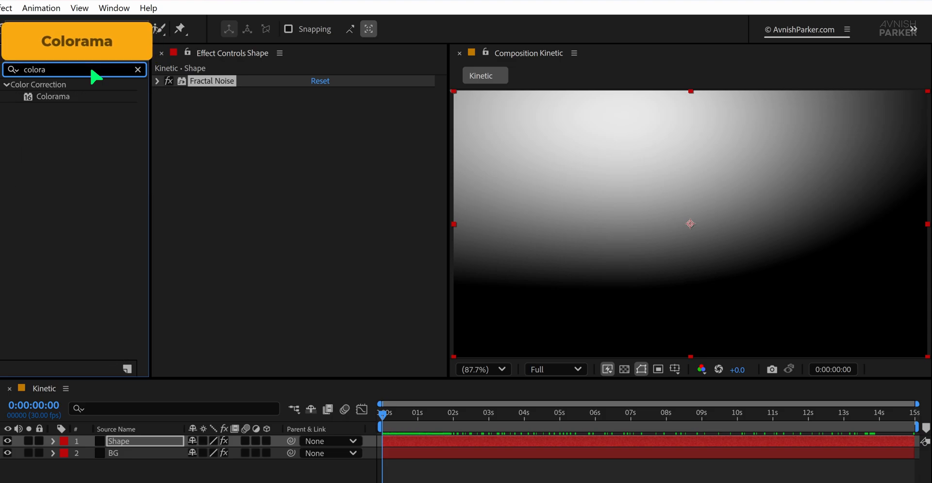
{"action": "double_click", "coordinate": [53, 96]}
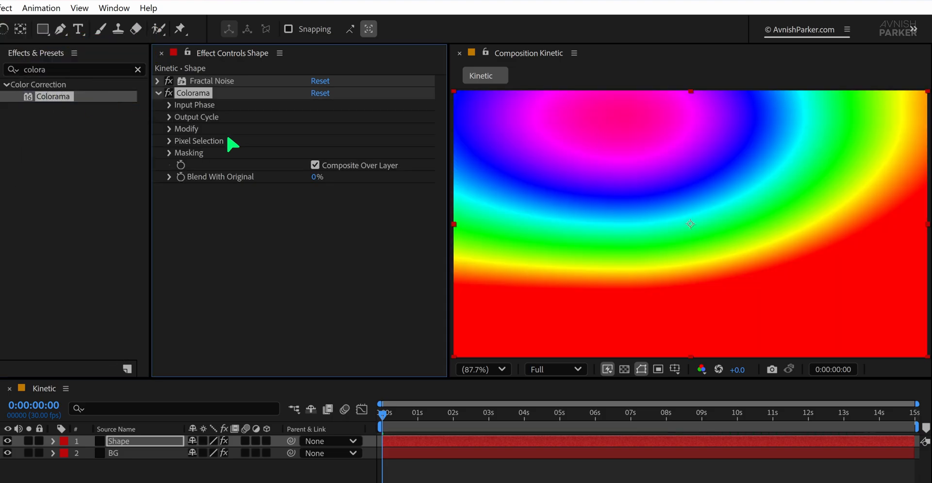
{"action": "left_click", "coordinate": [169, 116]}
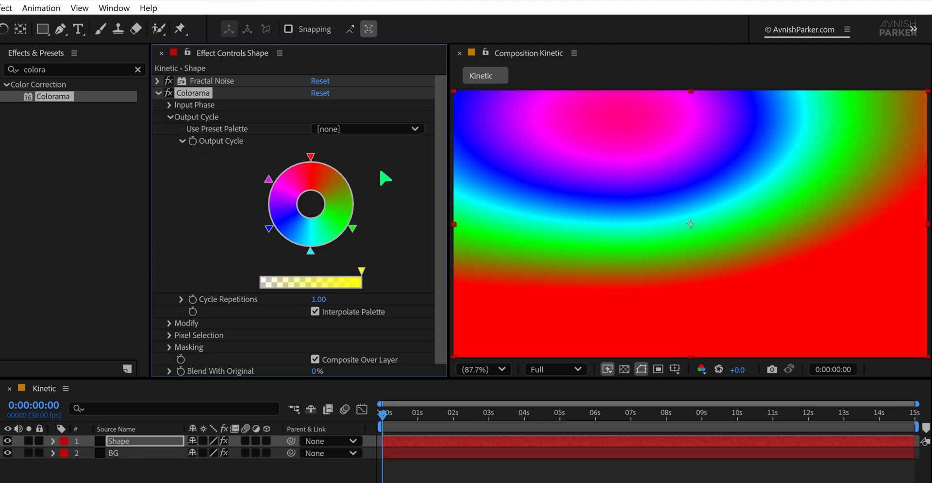
{"action": "left_click_drag", "start_coordinate": [385, 178], "coordinate": [385, 240]}
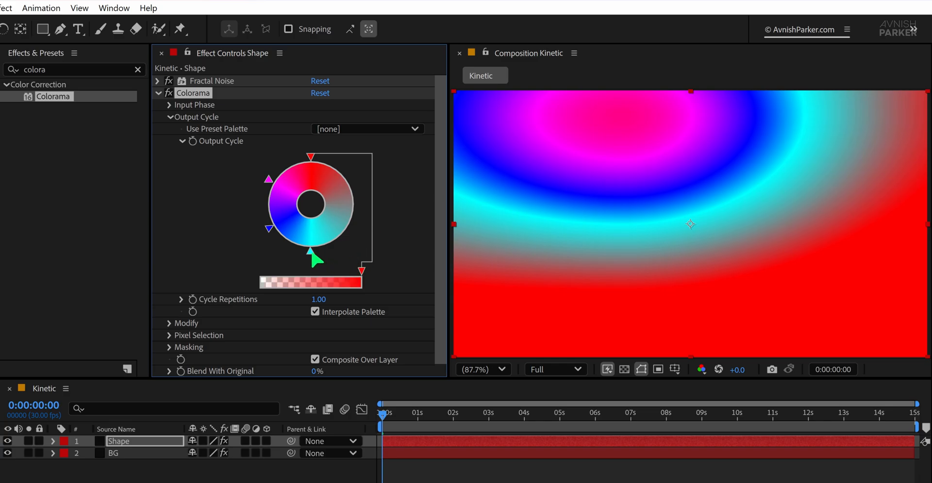
{"action": "left_click_drag", "start_coordinate": [315, 258], "coordinate": [270, 184]}
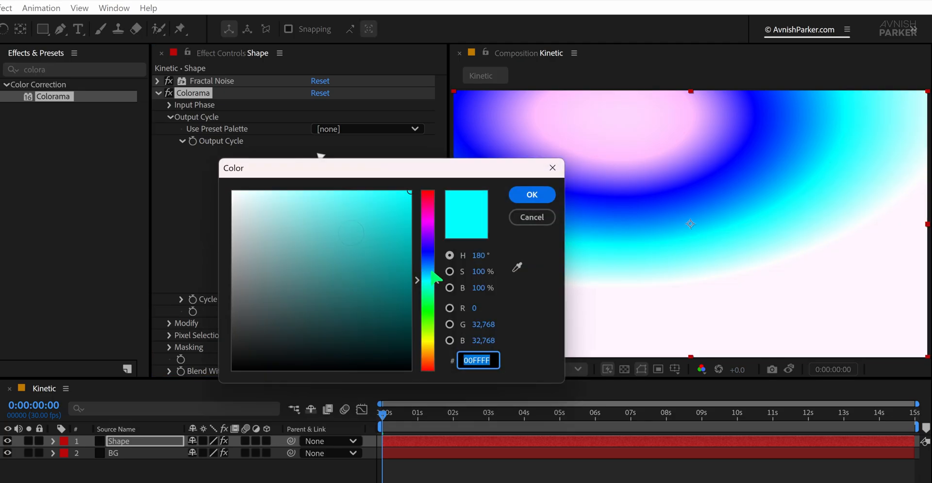
Recolor the remaining output cycle stops to purple and reposition one stop
{"action": "left_click", "coordinate": [531, 194]}
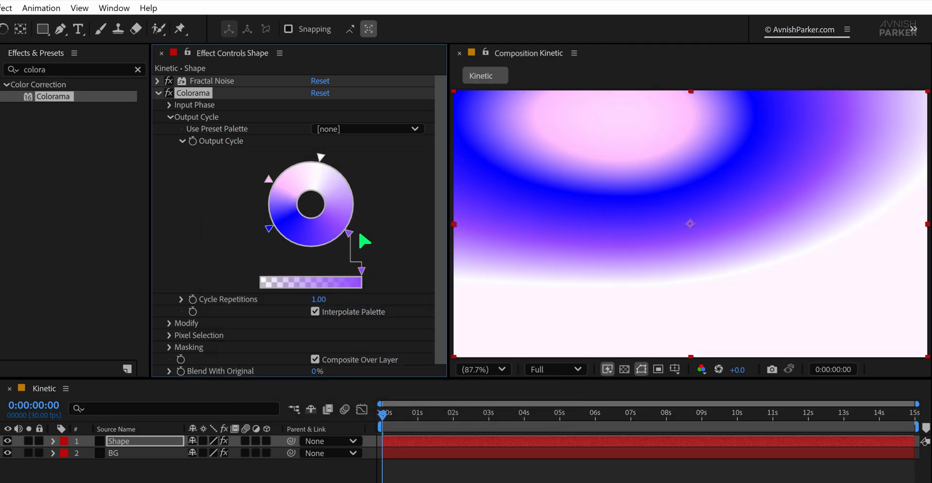
{"action": "double_click", "coordinate": [347, 234]}
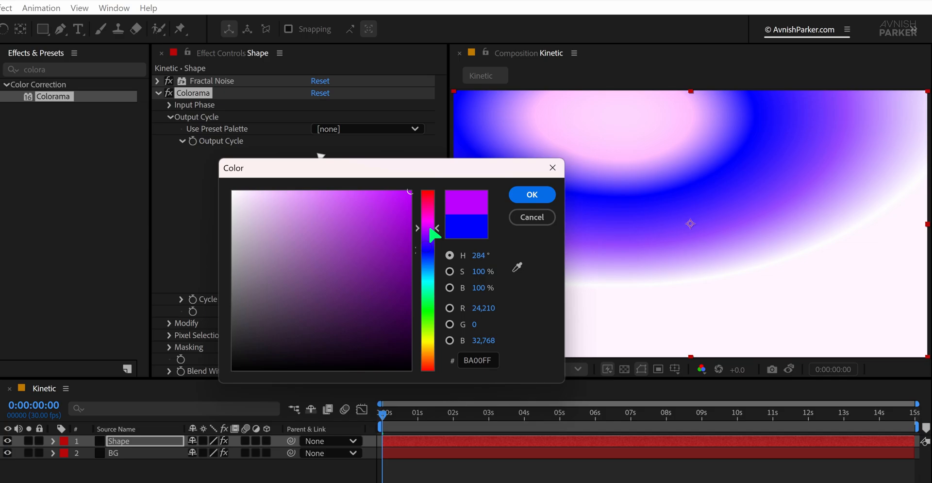
{"action": "left_click", "coordinate": [531, 195]}
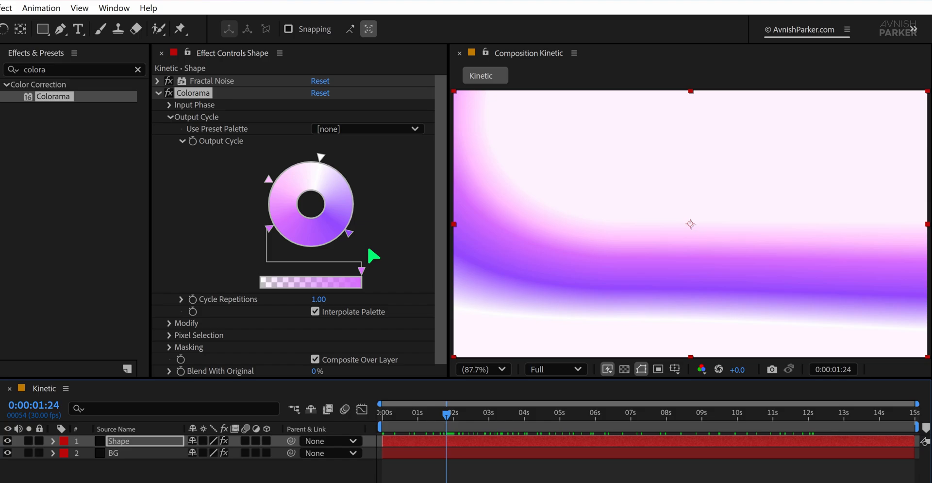
{"action": "left_click_drag", "start_coordinate": [374, 256], "coordinate": [339, 251]}
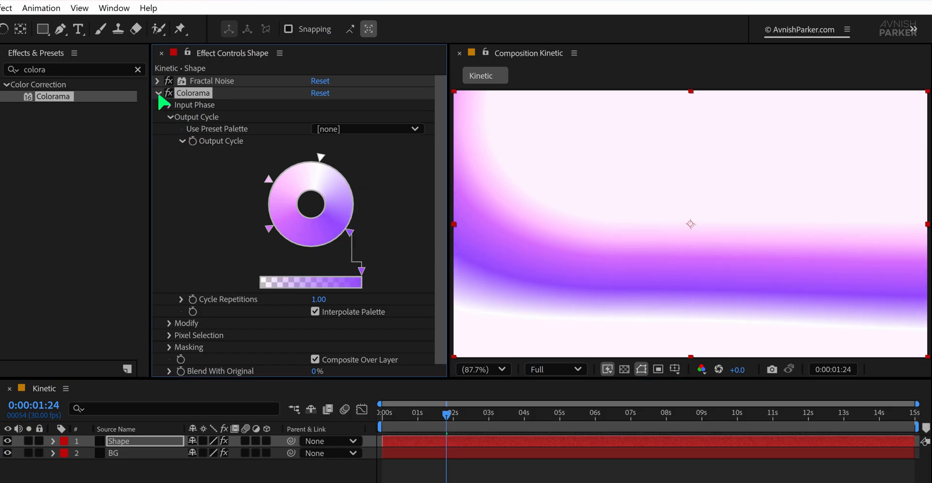
Soften the noise with a larger blur radius and apply CC Sphere
{"action": "left_click", "coordinate": [157, 93]}
{"action": "type", "text": "fast"}
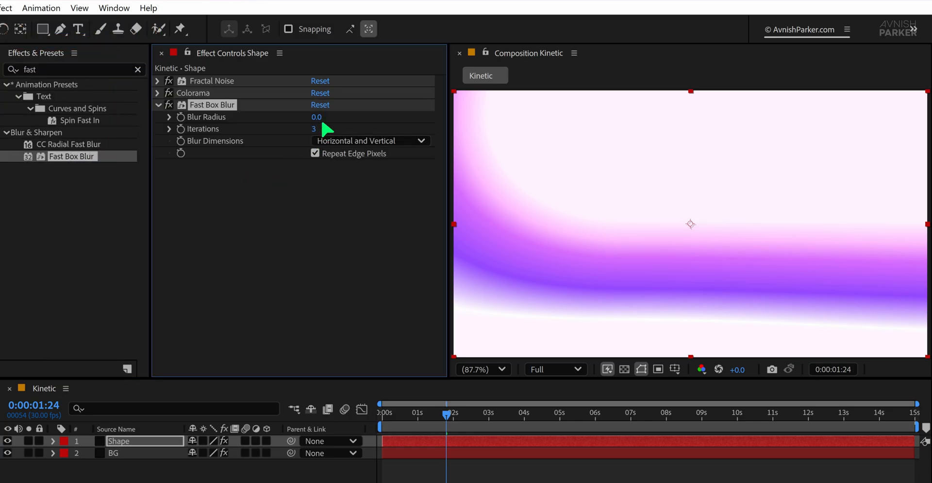
{"action": "left_click_drag", "start_coordinate": [316, 117], "coordinate": [333, 116]}
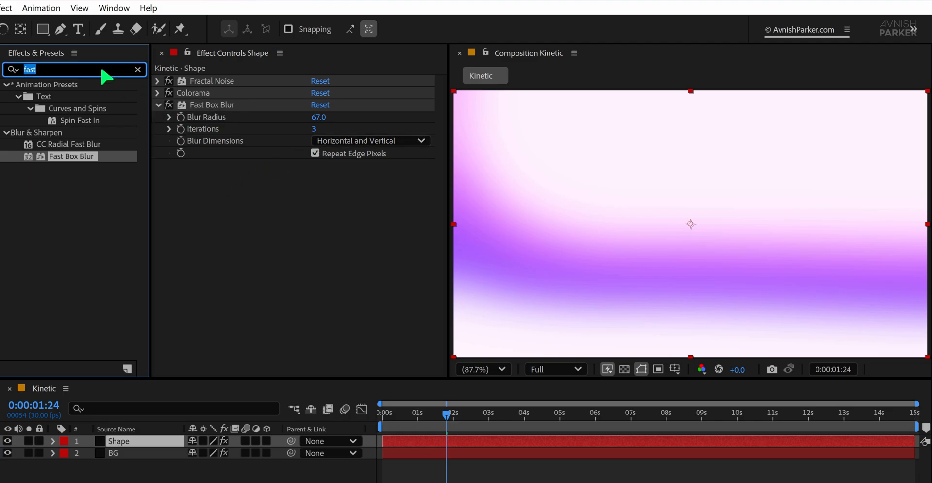
{"action": "type", "text": "sph"}
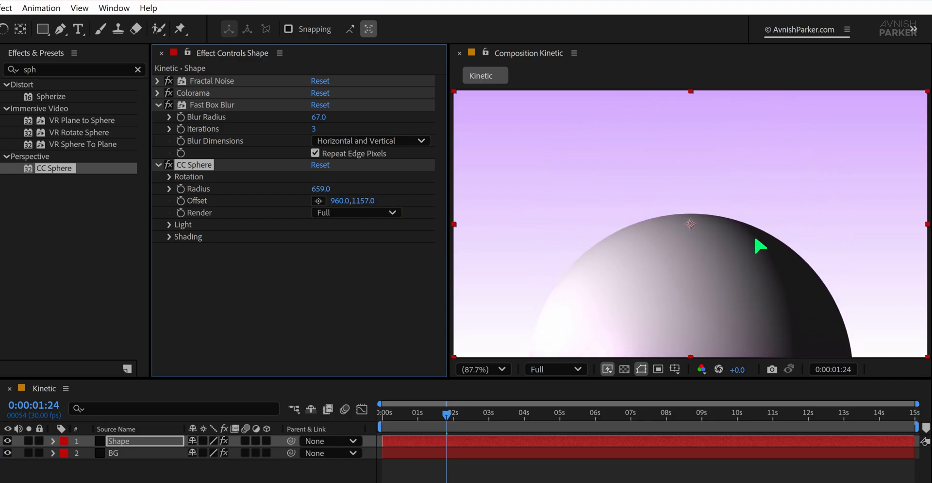
{"action": "mouse_move", "coordinate": [569, 306]}
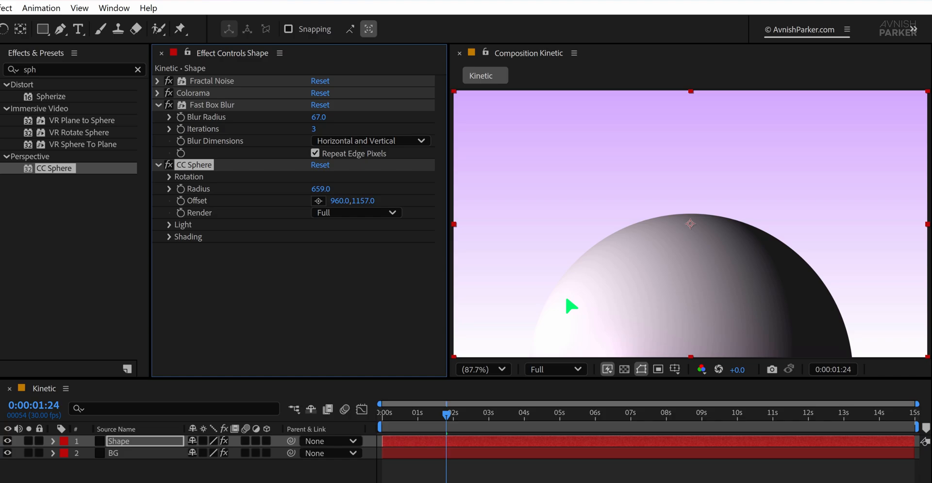
{"action": "left_click", "coordinate": [169, 177]}
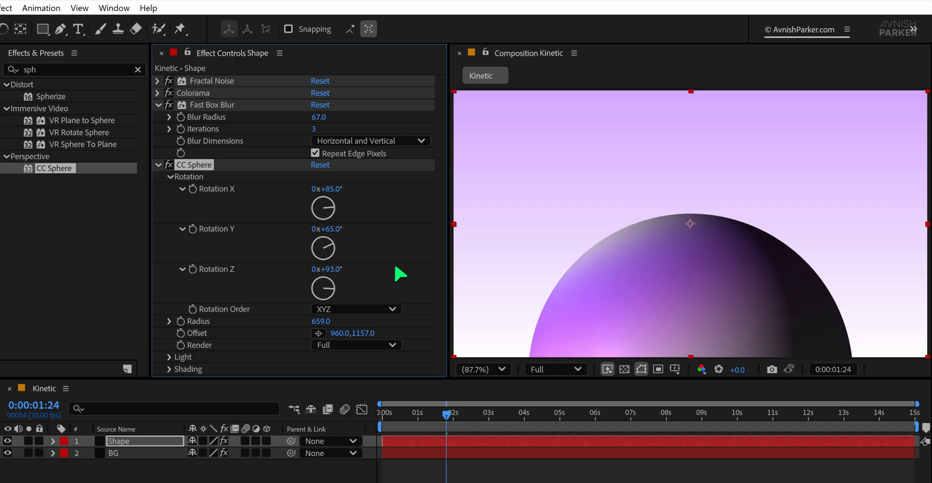
{"action": "mouse_move", "coordinate": [173, 364]}
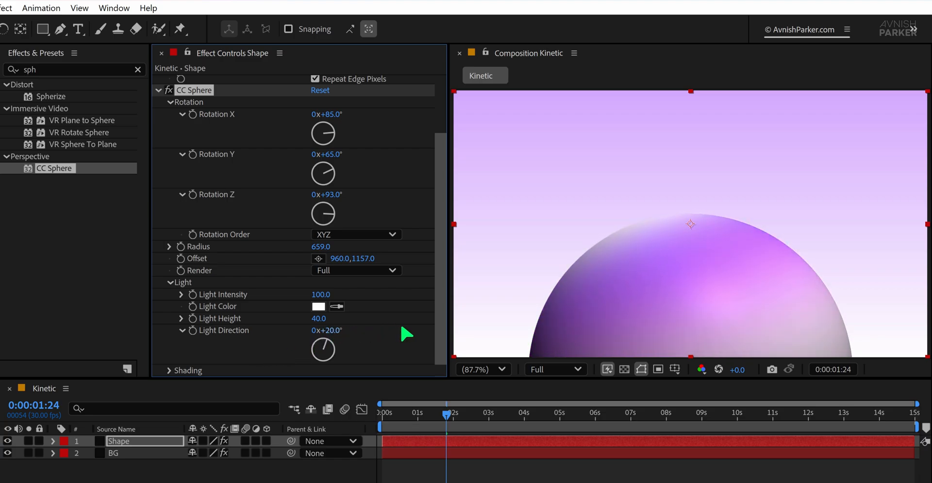
Set CC Sphere Light Direction to 9° and Light Height to 41
{"action": "left_click_drag", "start_coordinate": [333, 329], "coordinate": [326, 329]}
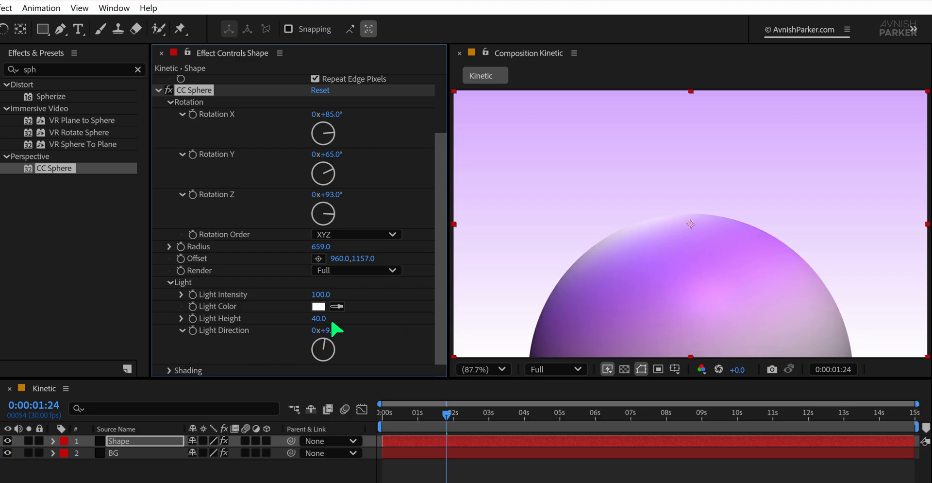
{"action": "left_click_drag", "start_coordinate": [321, 318], "coordinate": [312, 318]}
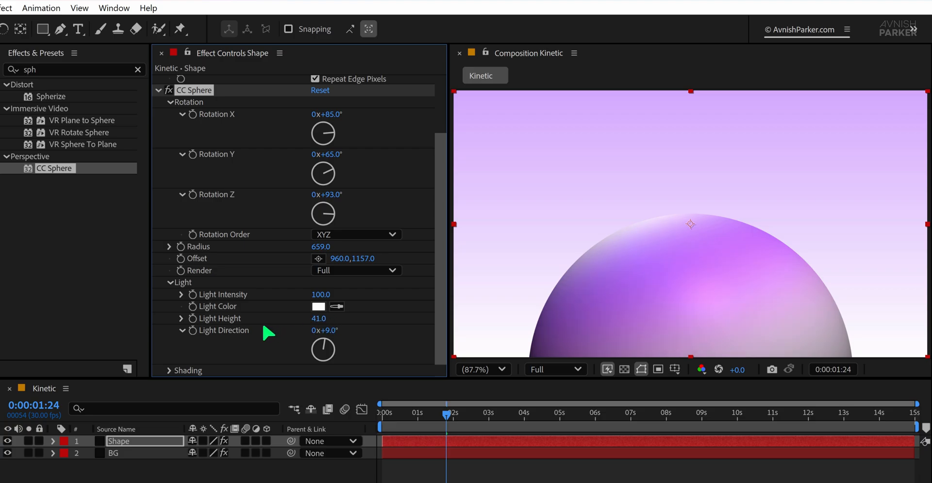
{"action": "scroll", "scroll_direction": "down", "scroll_amount": 3}
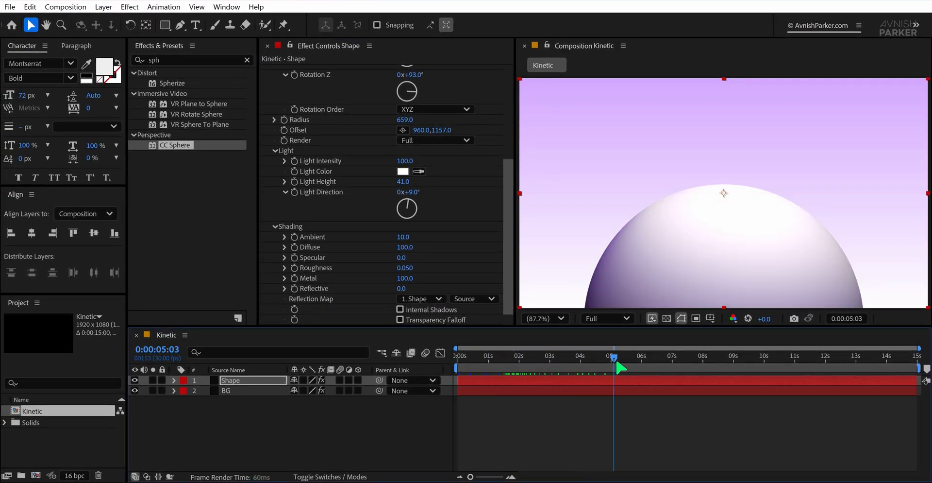
Add a Screen-blended Inner Glow of size 105 to Shape and brighten its Fractal Noise
{"action": "key", "text": "Home"}
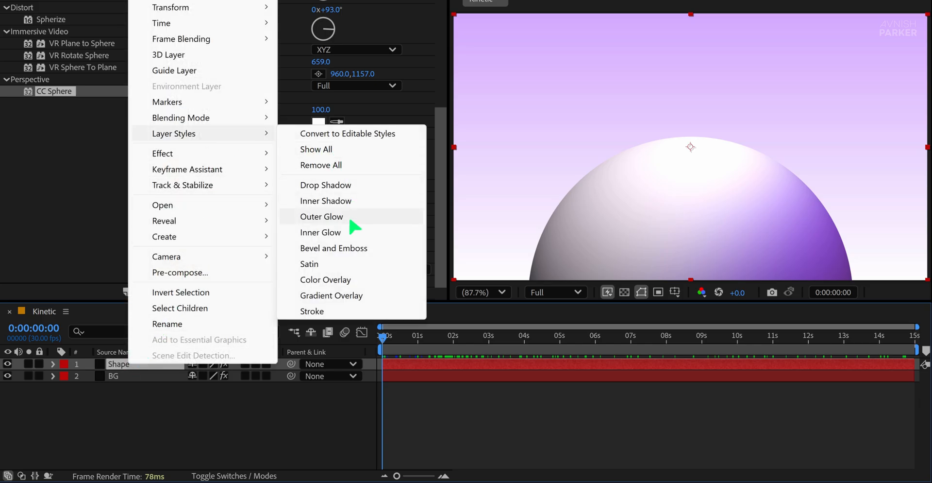
{"action": "left_click", "coordinate": [320, 231]}
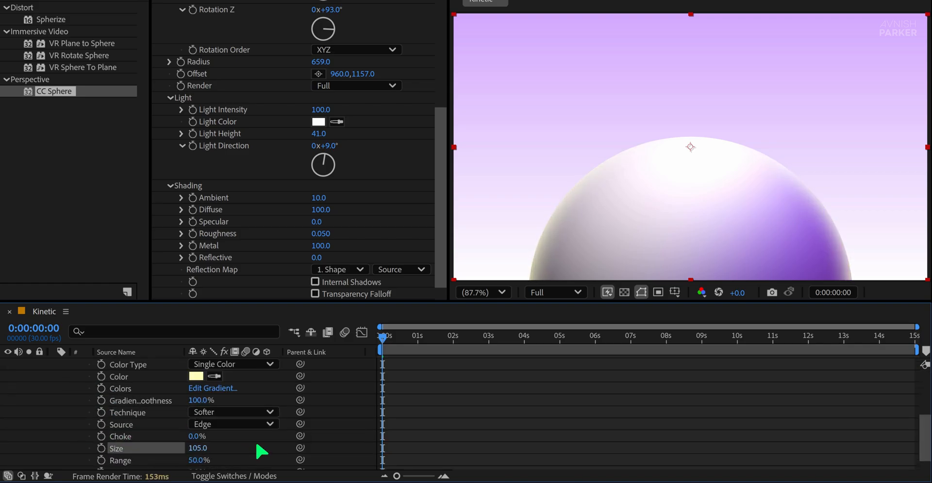
{"action": "scroll", "scroll_direction": "up", "scroll_amount": 3}
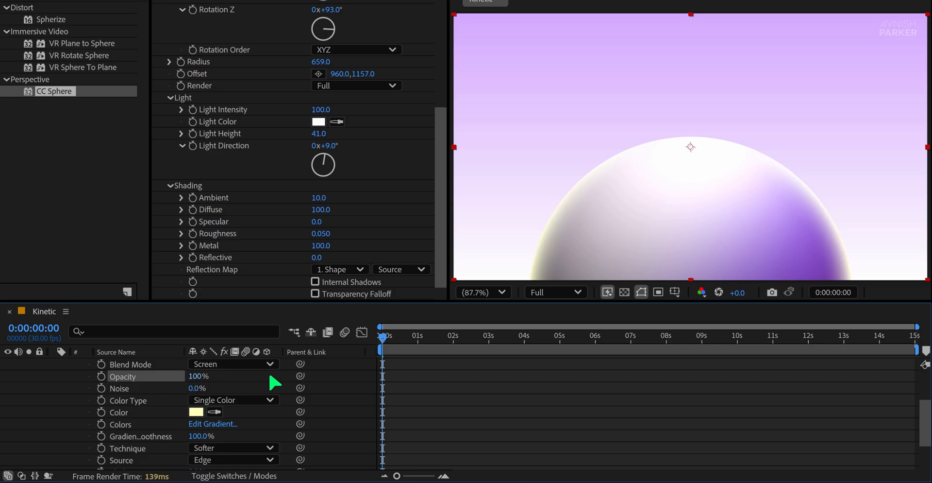
{"action": "left_click", "coordinate": [195, 412]}
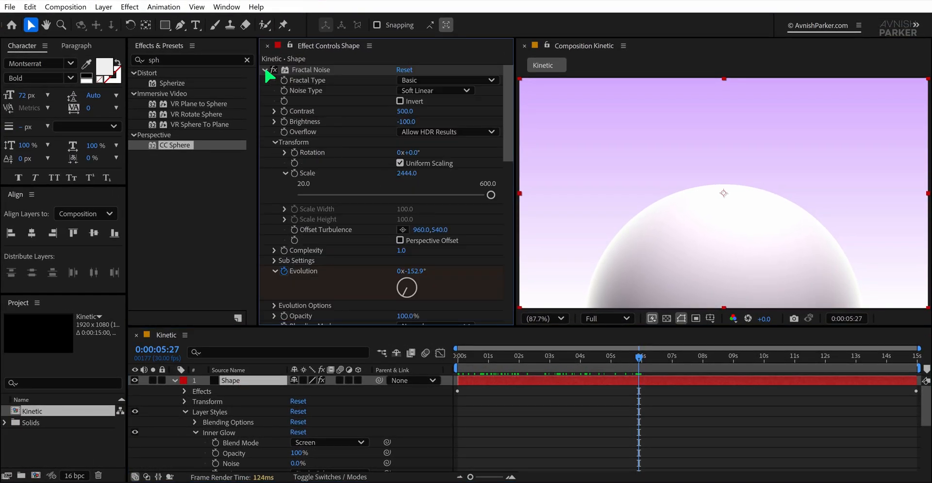
{"action": "left_click_drag", "start_coordinate": [407, 121], "coordinate": [440, 125]}
{"action": "type", "text": "po"}
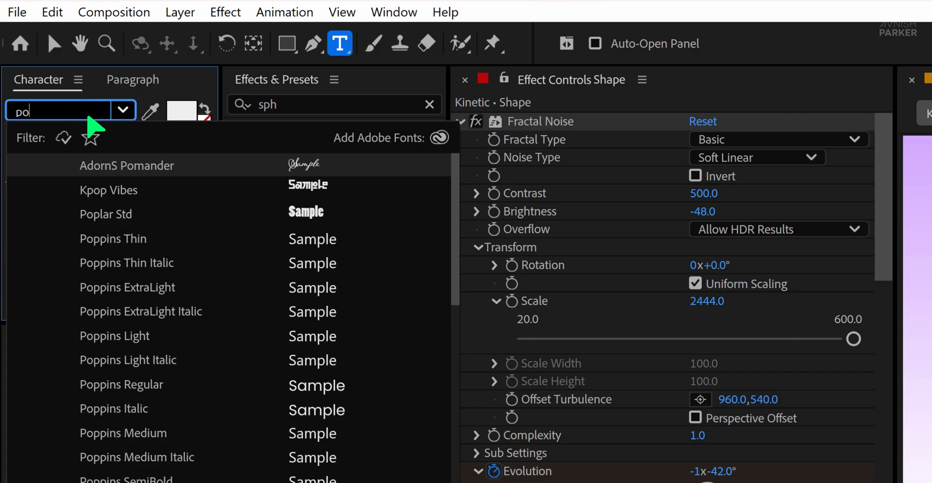
Type 'Create without losing' in Poppins Bold in the composition
{"action": "type", "text": "pp"}
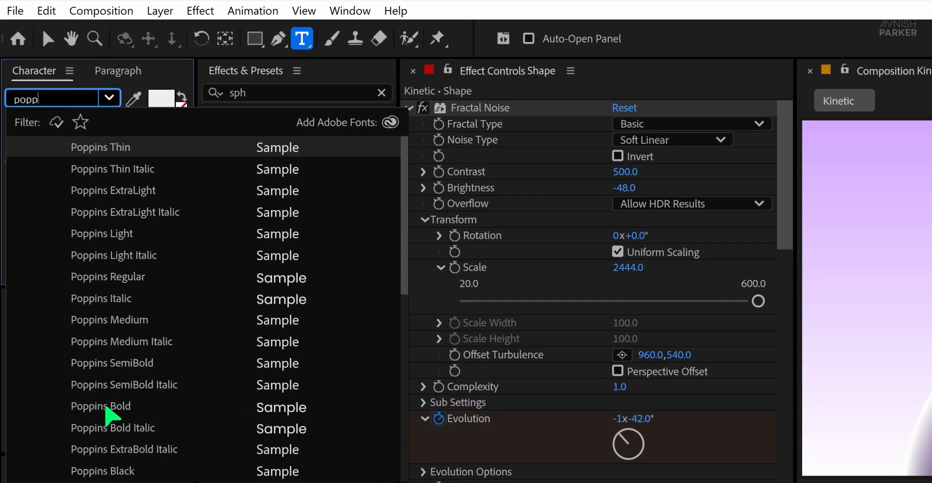
{"action": "left_click", "coordinate": [100, 406]}
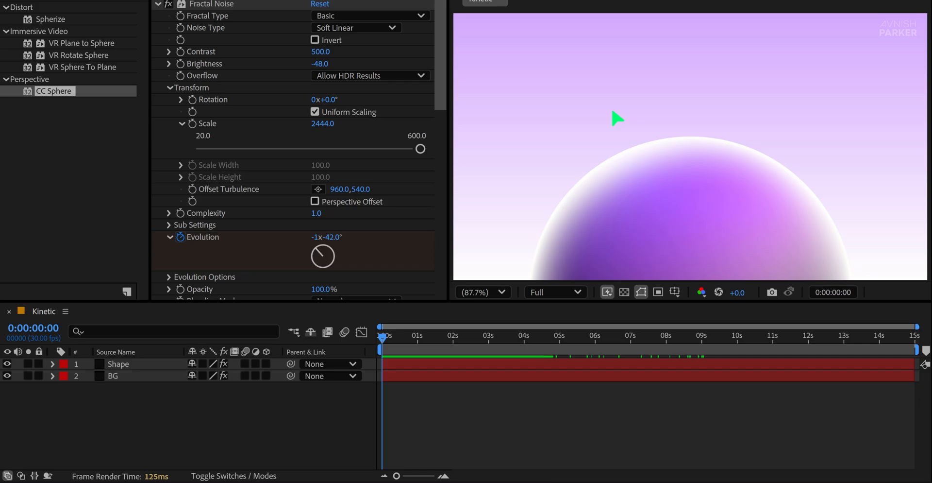
{"action": "type", "text": "Create without losing"}
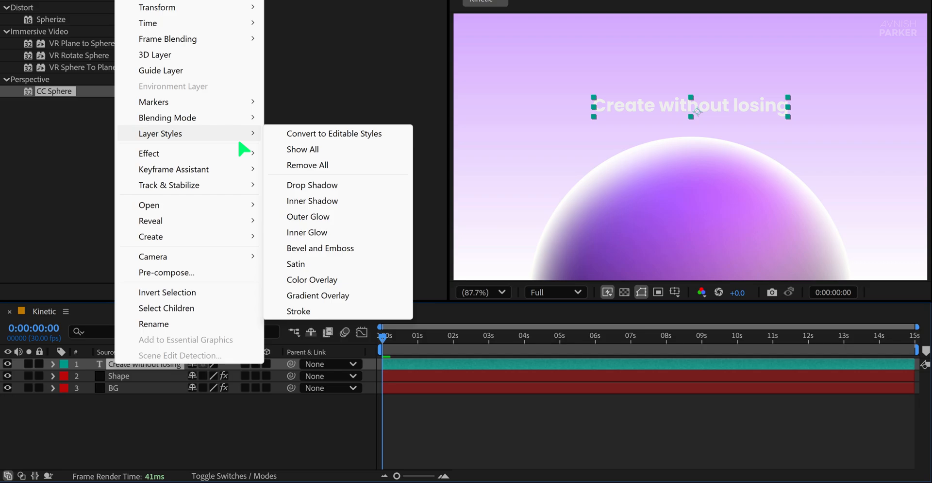
Apply a Gradient Overlay to the headline with both stops set to #884CFF
{"action": "left_click", "coordinate": [318, 295]}
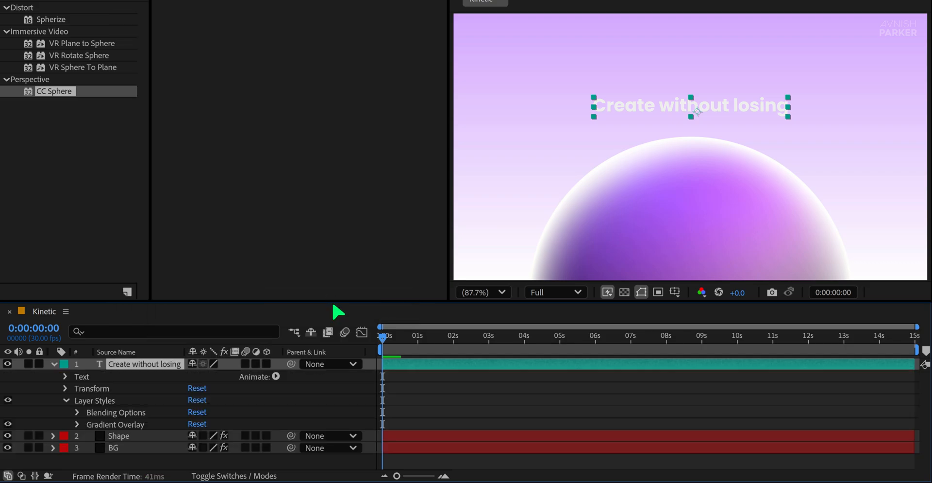
{"action": "left_click", "coordinate": [77, 423]}
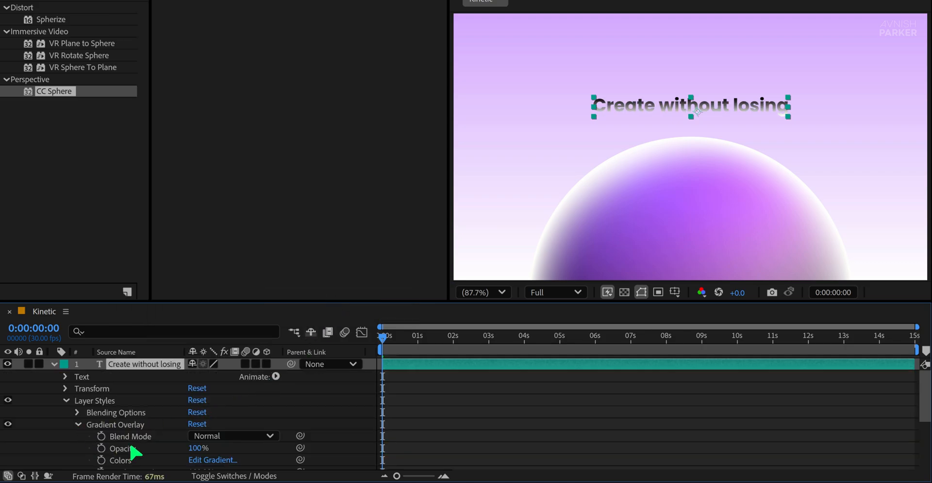
{"action": "left_click", "coordinate": [212, 459]}
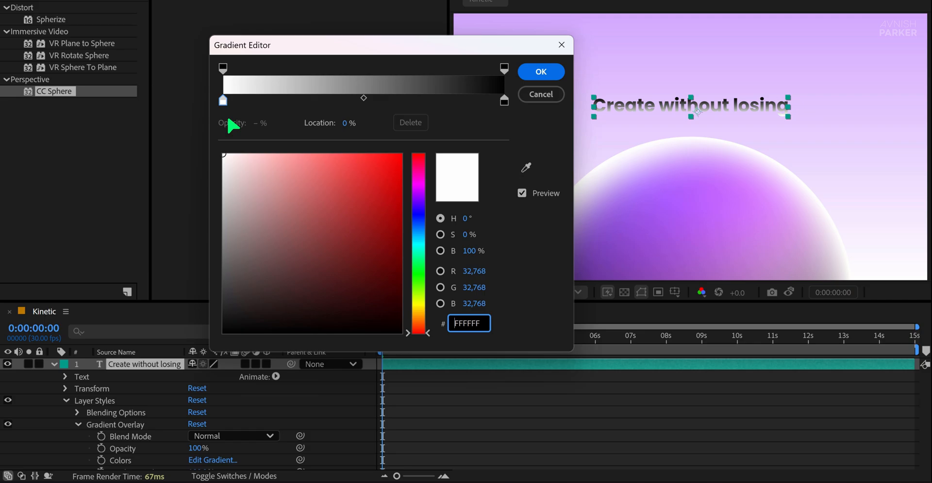
{"action": "left_click", "coordinate": [400, 159]}
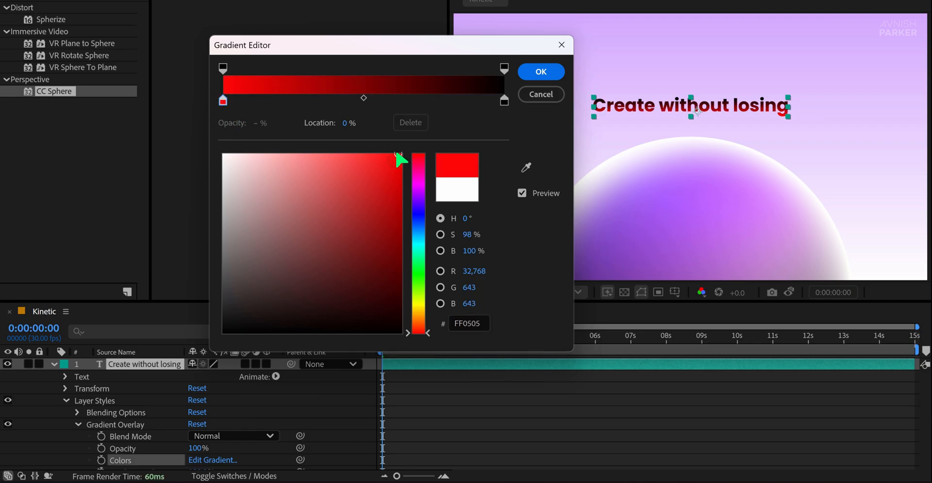
{"action": "left_click", "coordinate": [503, 101]}
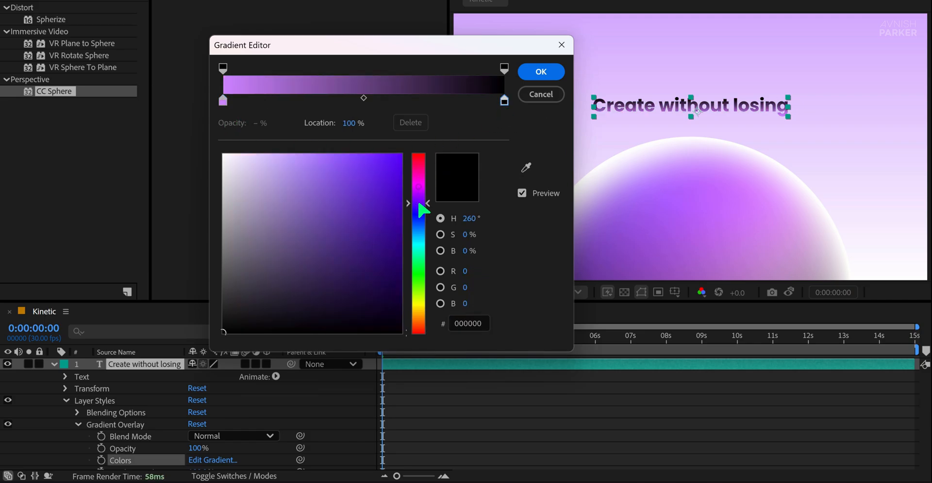
{"action": "left_click", "coordinate": [347, 153]}
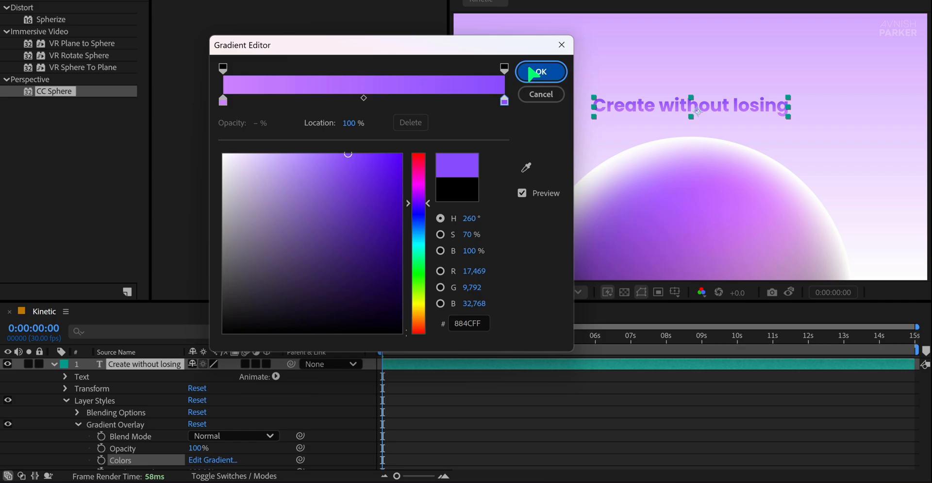
{"action": "left_click", "coordinate": [540, 72]}
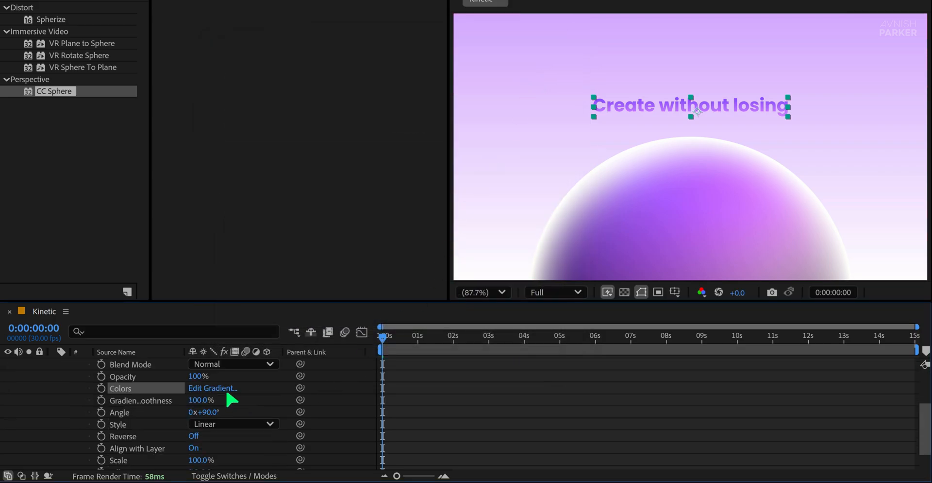
{"action": "left_click", "coordinate": [212, 388]}
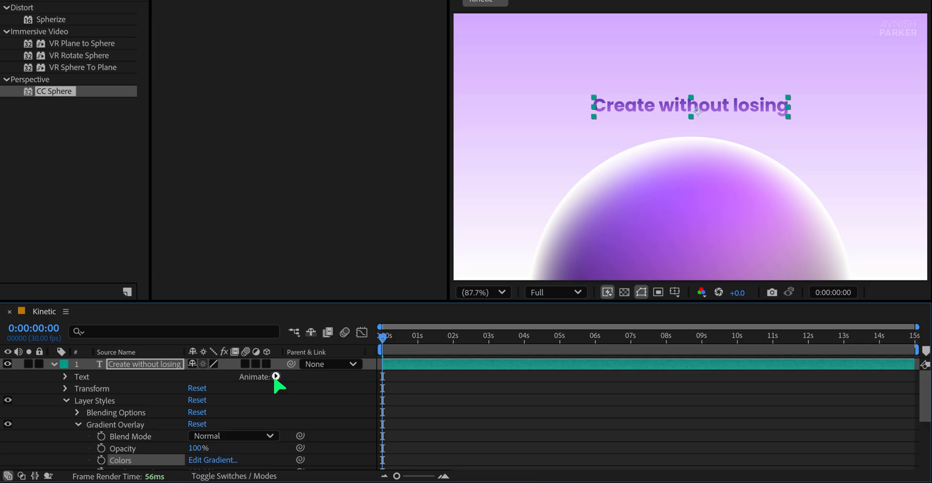
Add an opacity animator with a Ramp Up range selector and Ease High 50%
{"action": "left_click", "coordinate": [276, 376]}
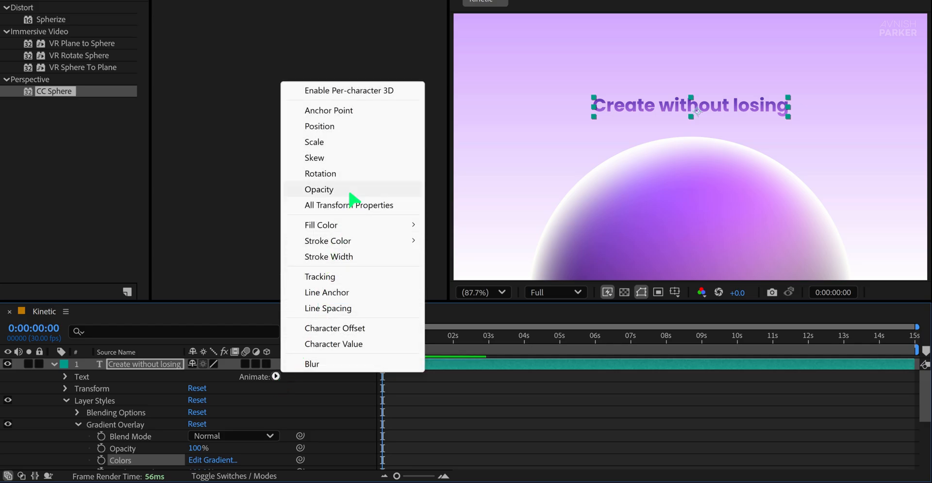
{"action": "left_click", "coordinate": [319, 189]}
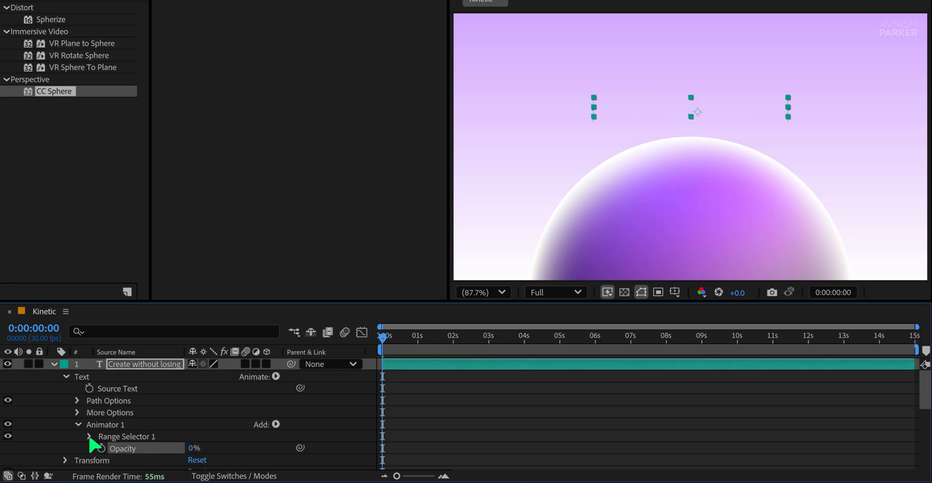
{"action": "left_click", "coordinate": [88, 436]}
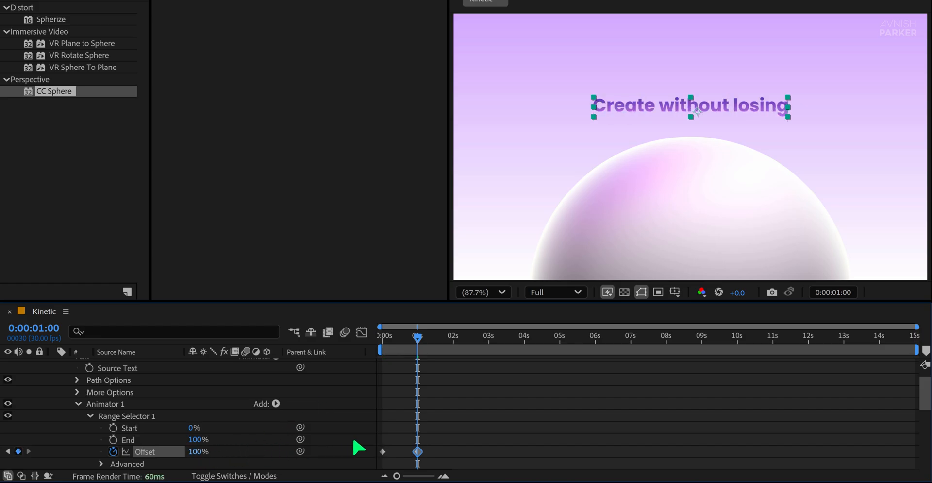
{"action": "scroll", "scroll_direction": "down", "scroll_amount": 3}
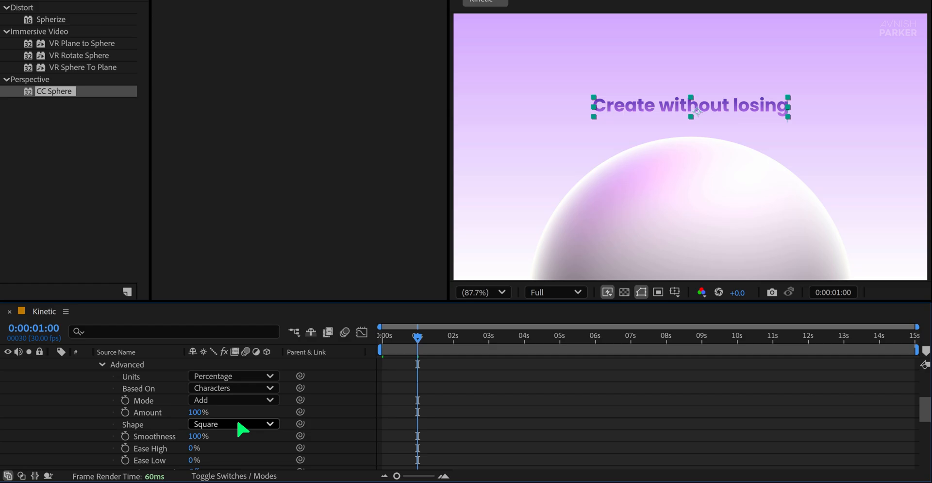
{"action": "left_click", "coordinate": [234, 423]}
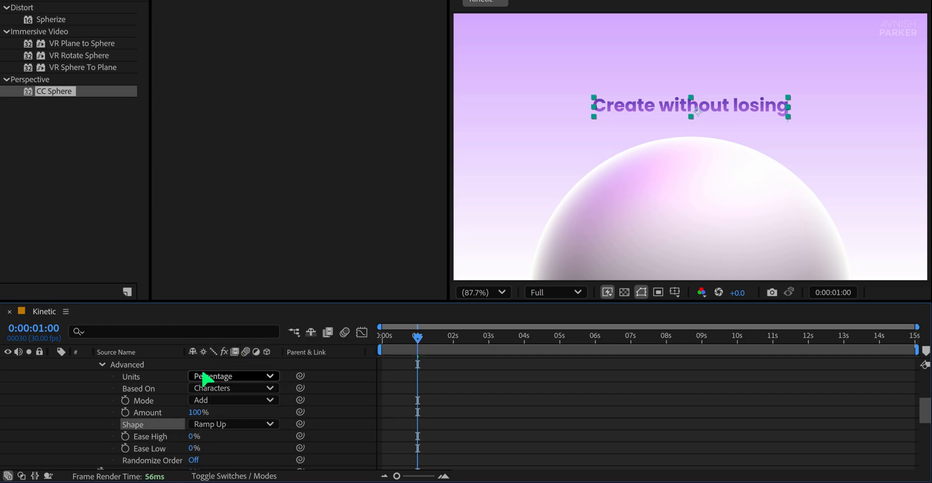
{"action": "mouse_move", "coordinate": [223, 424]}
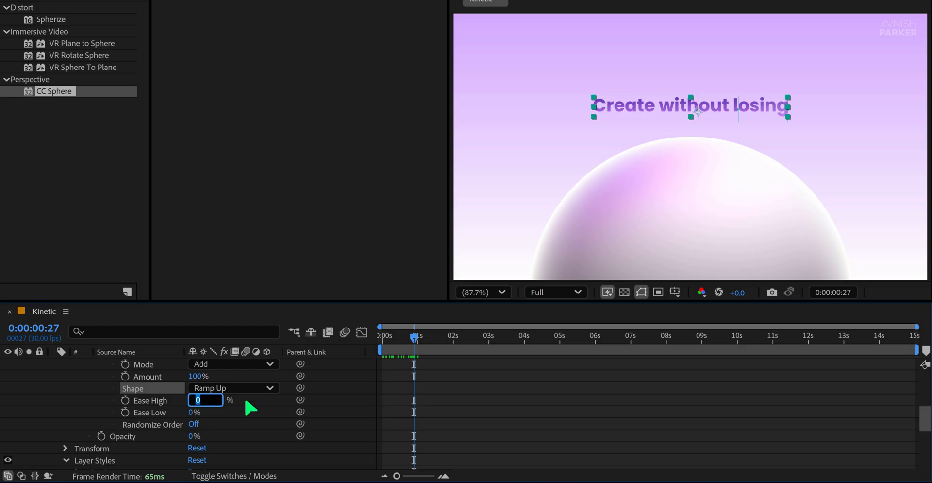
{"action": "type", "text": "50"}
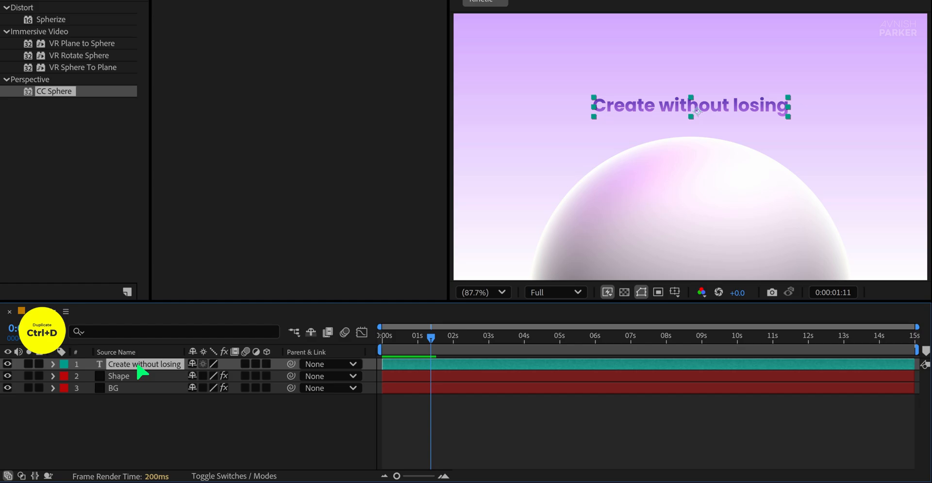
Duplicate the headline layer and set the text fill color to blue #0058FF
{"action": "key", "text": "ctrl+d"}
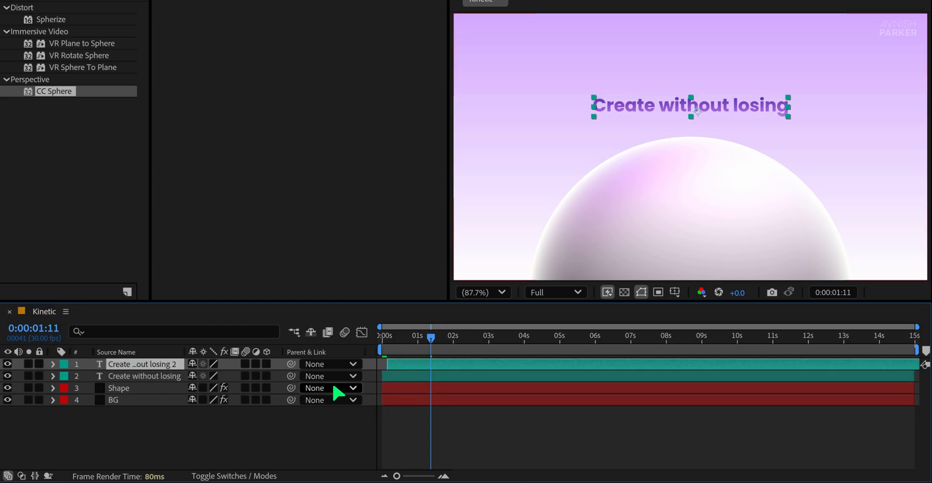
{"action": "left_click", "coordinate": [144, 375]}
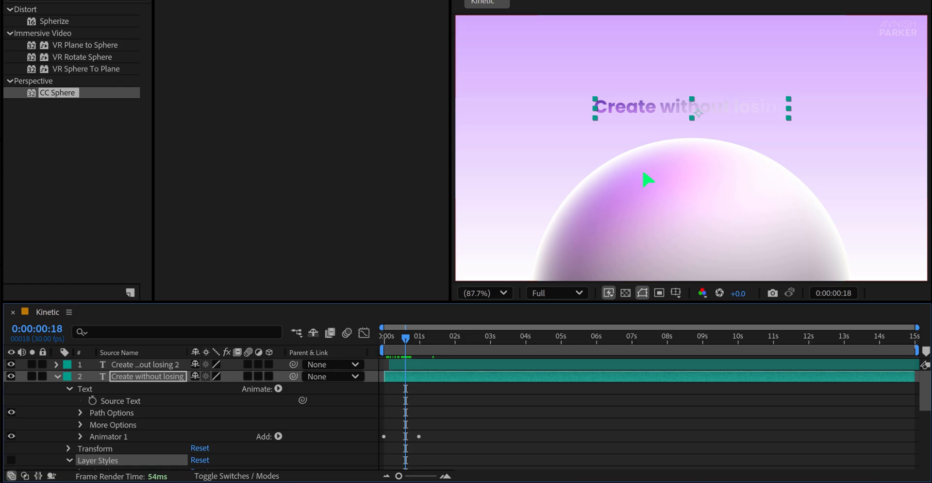
{"action": "left_click", "coordinate": [105, 67]}
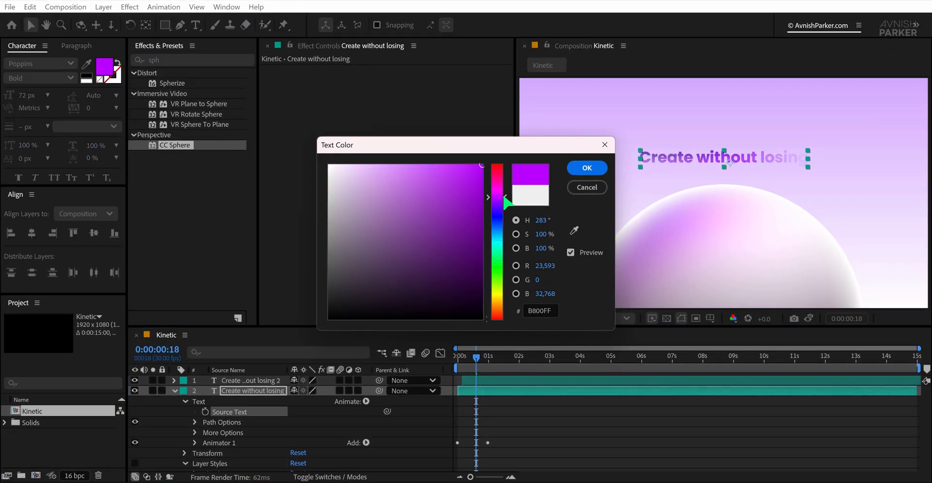
{"action": "left_click", "coordinate": [496, 212]}
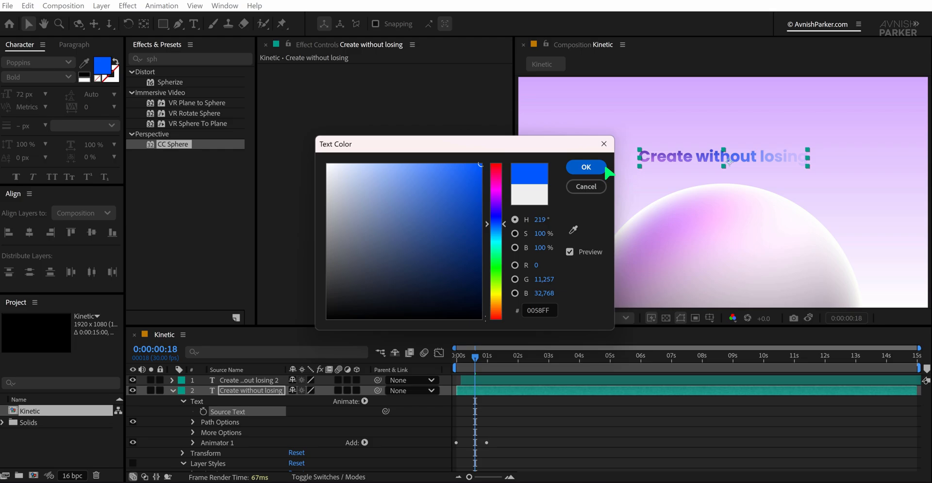
{"action": "left_click", "coordinate": [585, 166]}
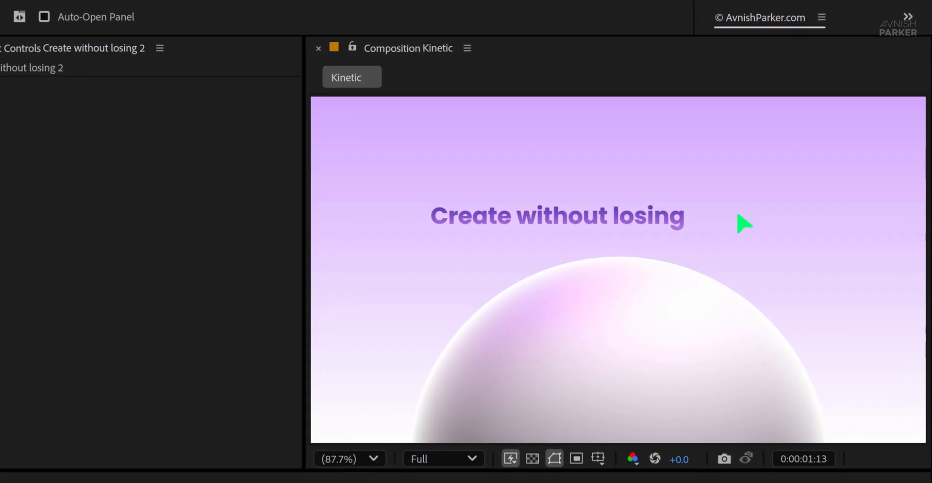
Type 'Purpose' after the headline and place a guide using temporarily shown rulers
{"action": "type", "text": "Purpose"}
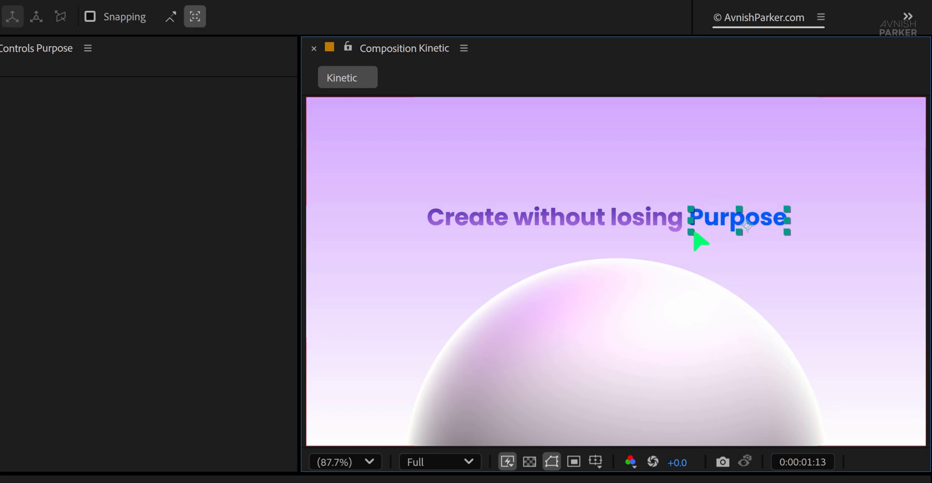
{"action": "key", "text": "ctrl+r"}
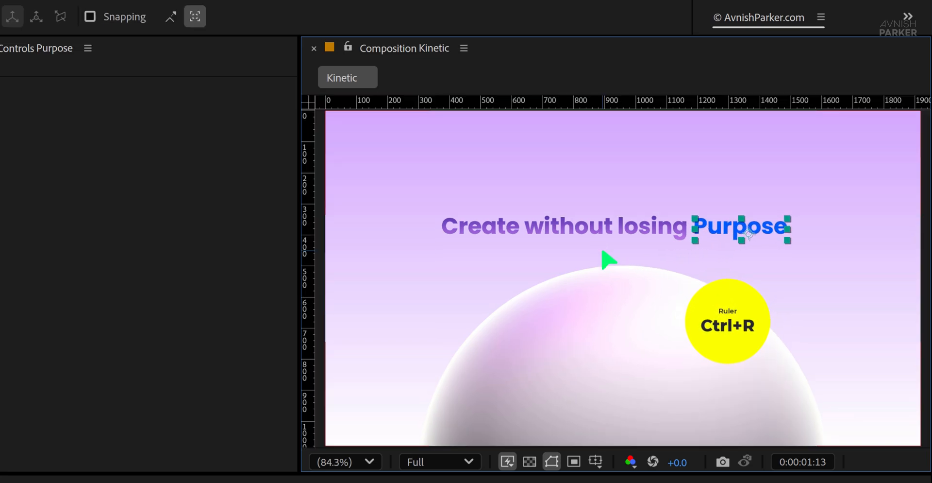
{"action": "key", "text": "ctrl+r"}
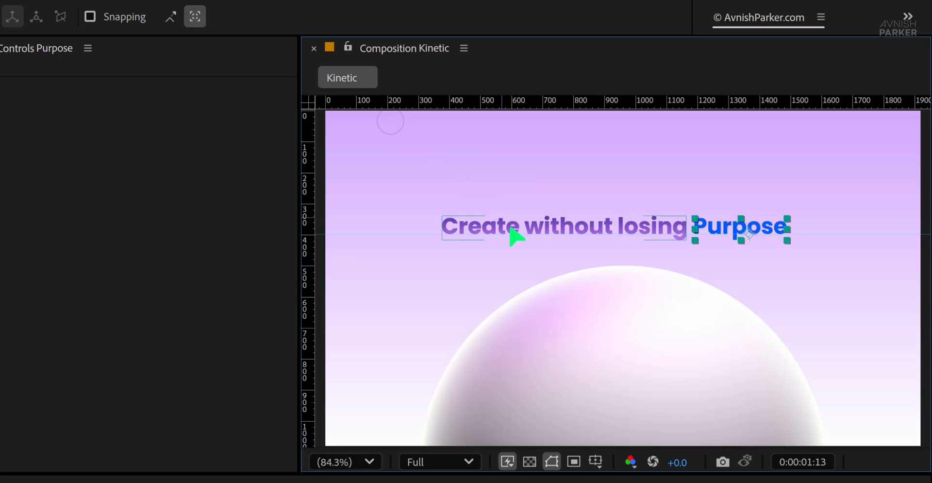
{"action": "key", "text": "ctrl+r"}
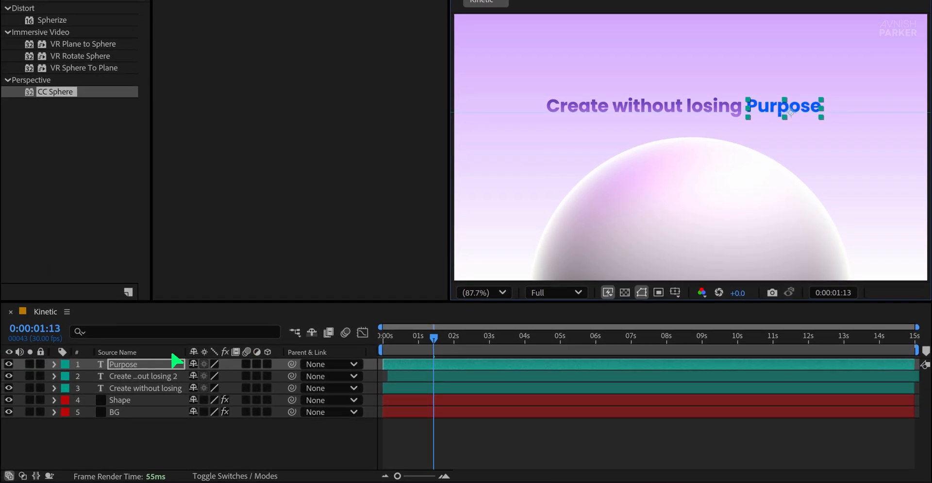
Paste the headline's purple gradient Layer Styles onto Purpose and show its Position property
{"action": "left_click", "coordinate": [53, 388]}
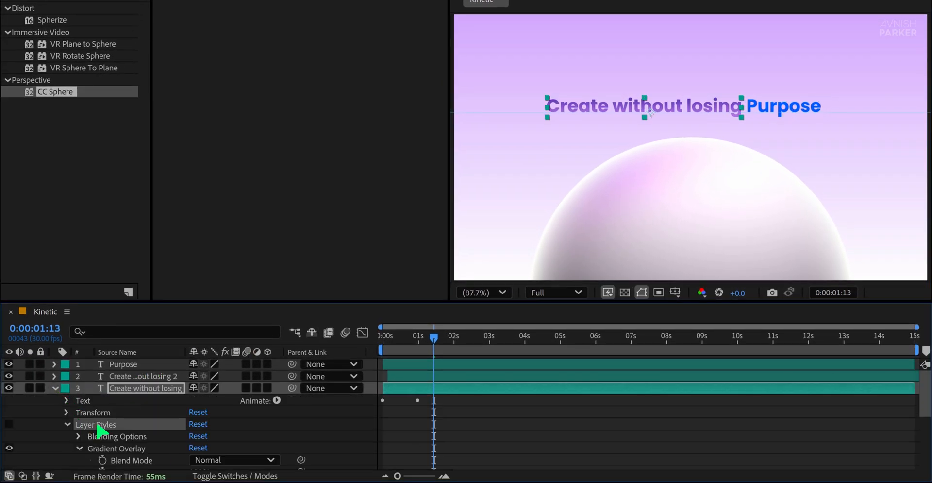
{"action": "key", "text": "ctrl+v"}
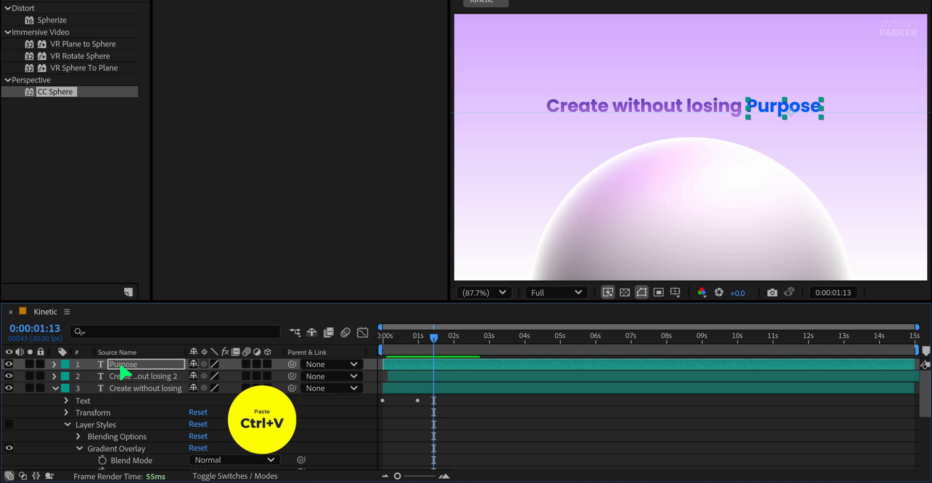
{"action": "left_click", "coordinate": [53, 364]}
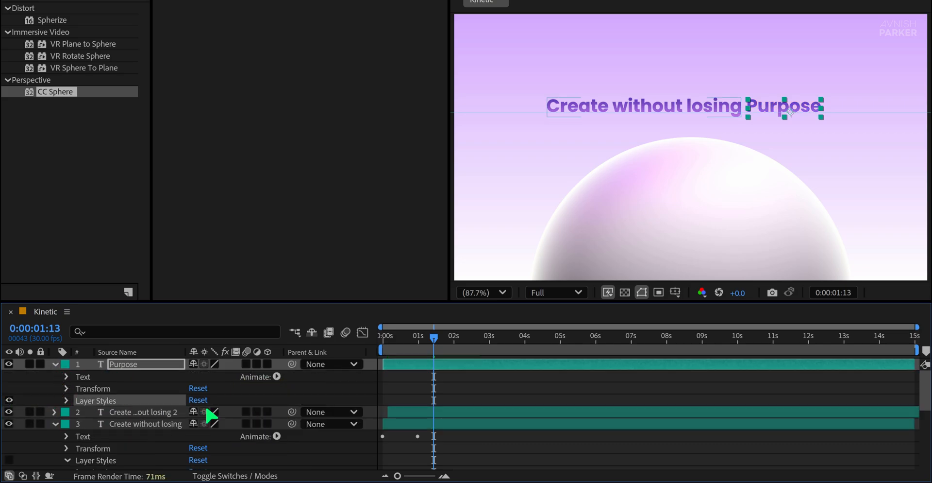
{"action": "left_click_drag", "start_coordinate": [433, 337], "coordinate": [421, 338]}
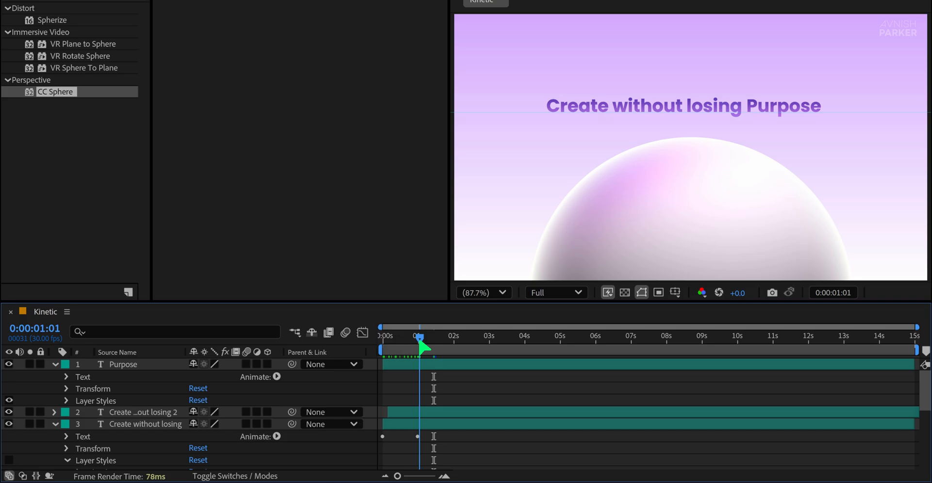
{"action": "key", "text": "Left"}
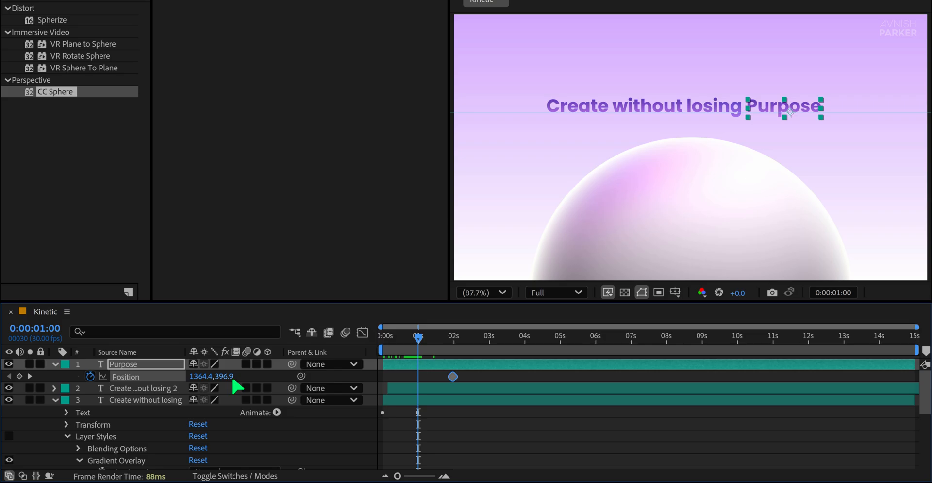
Keyframe Purpose's Position from one to four seconds, raising it upward, and open the speed graph
{"action": "left_click_drag", "start_coordinate": [789, 105], "coordinate": [788, 133]}
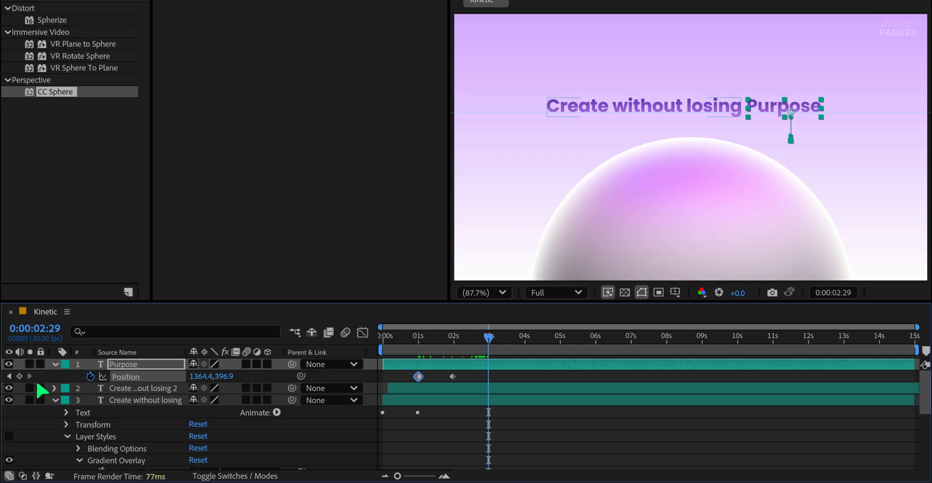
{"action": "left_click_drag", "start_coordinate": [490, 337], "coordinate": [499, 337]}
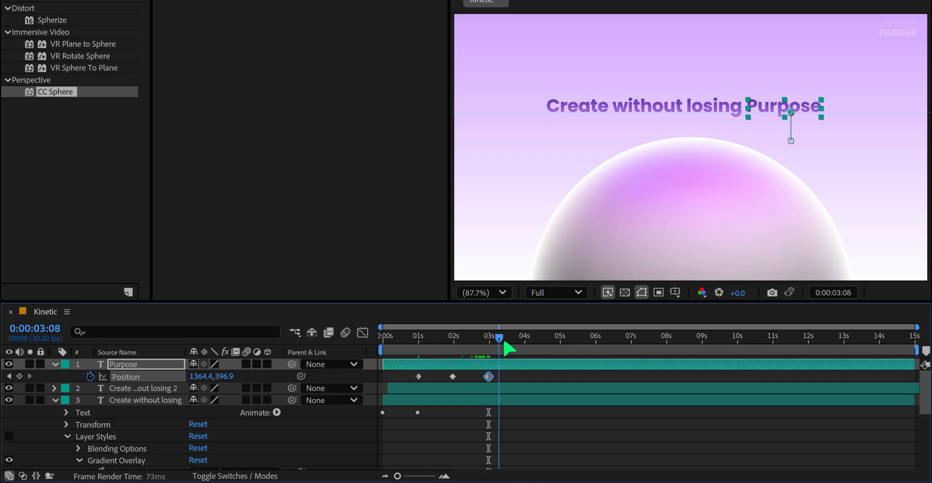
{"action": "left_click_drag", "start_coordinate": [502, 336], "coordinate": [524, 336]}
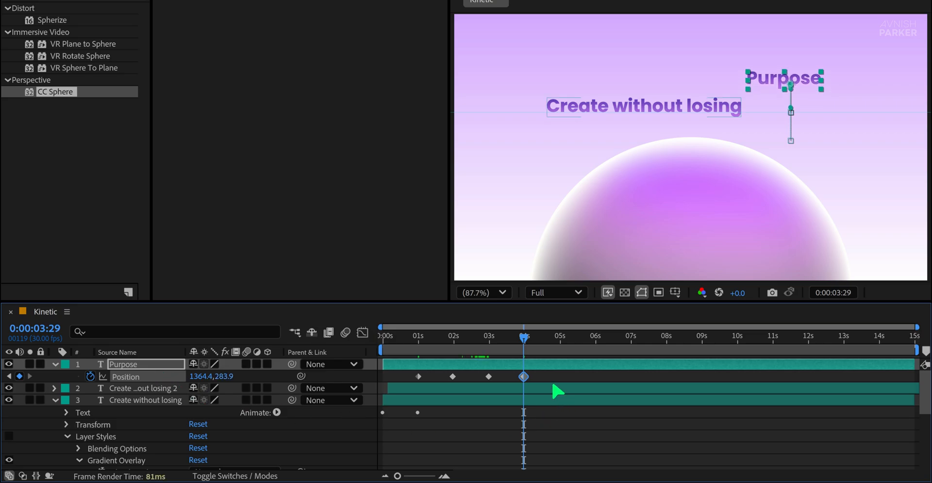
{"action": "left_click_drag", "start_coordinate": [524, 336], "coordinate": [496, 336]}
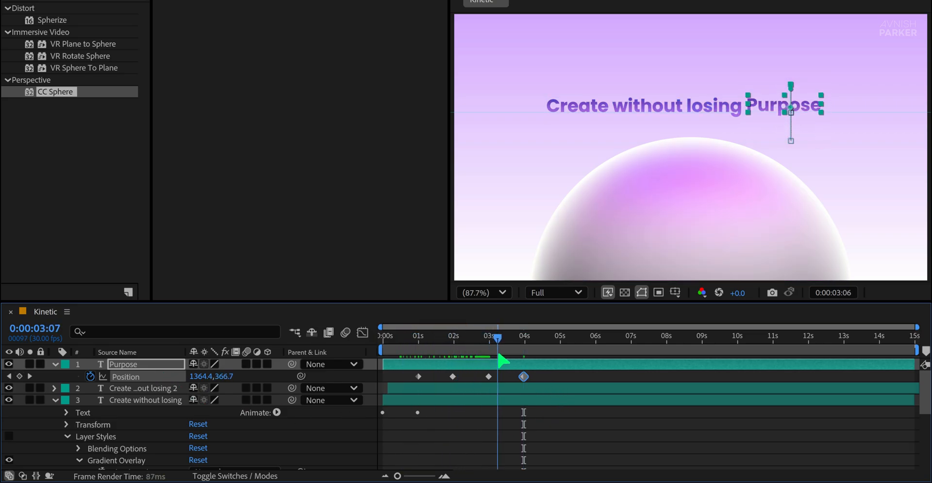
{"action": "key", "text": "F9"}
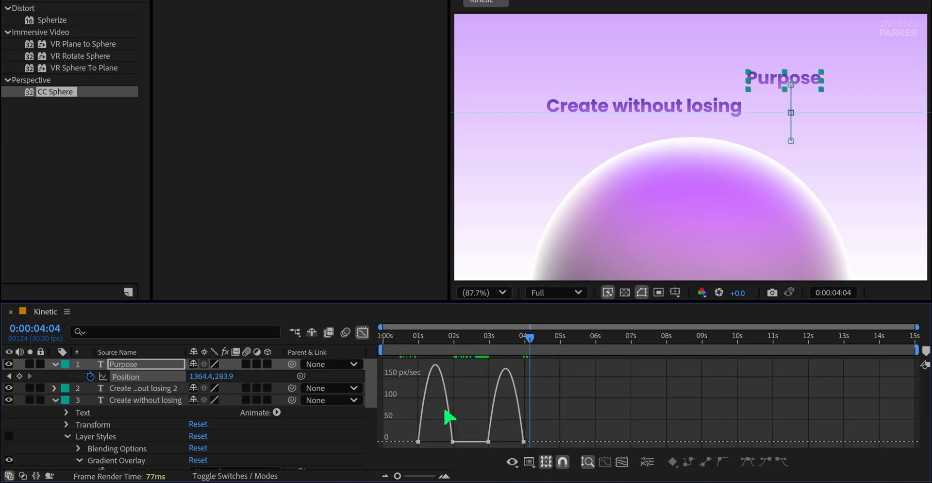
{"action": "mouse_move", "coordinate": [463, 408]}
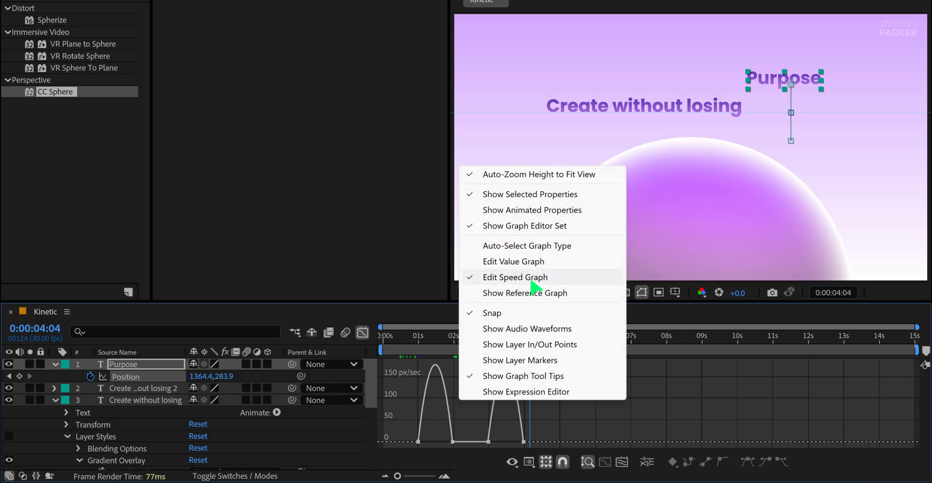
{"action": "mouse_move", "coordinate": [422, 449]}
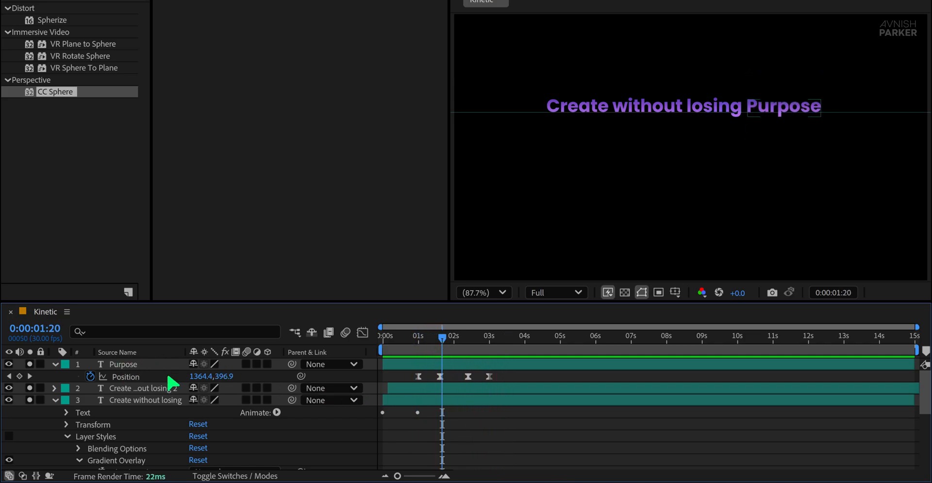
Enable Motion Blur on the Purpose layer and preview the word sliding
{"action": "right_click", "coordinate": [354, 363]}
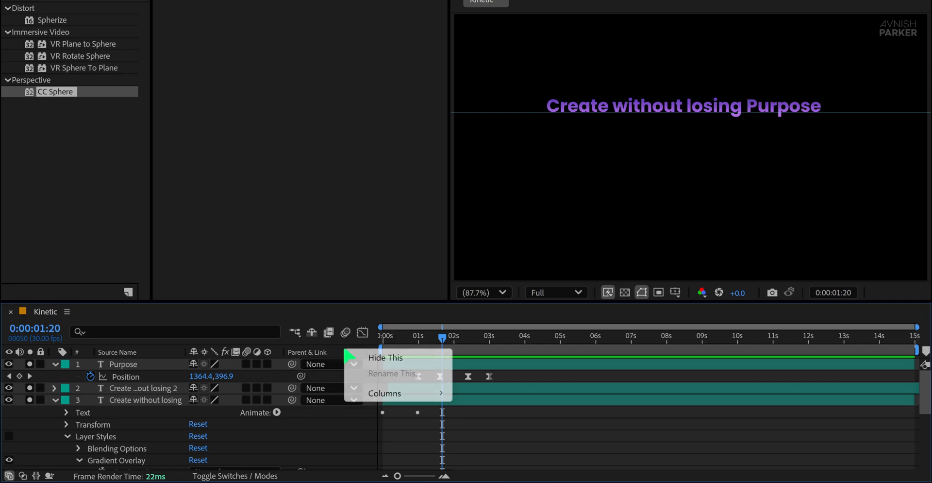
{"action": "mouse_move", "coordinate": [384, 393]}
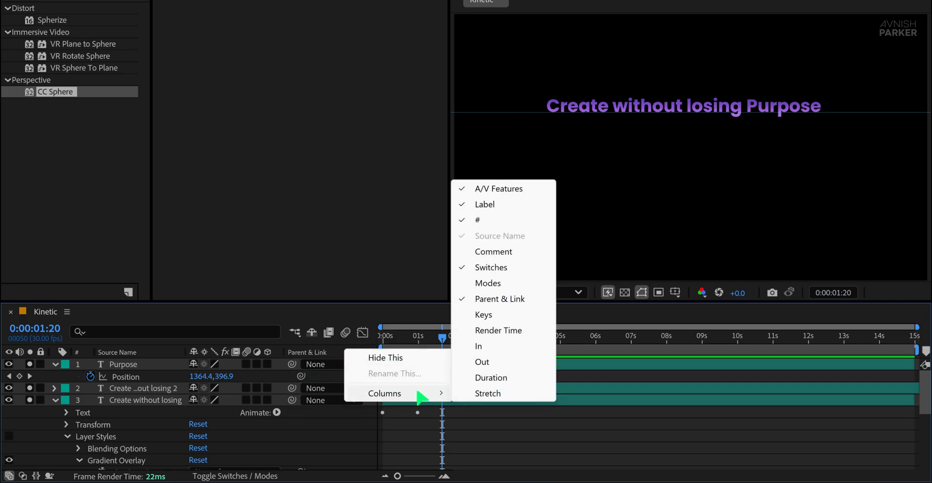
{"action": "mouse_move", "coordinate": [504, 267]}
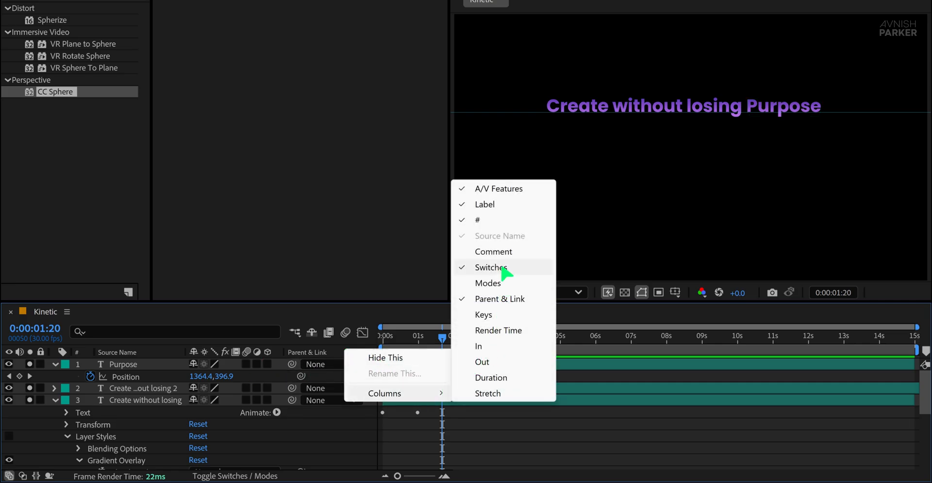
{"action": "left_click", "coordinate": [487, 282]}
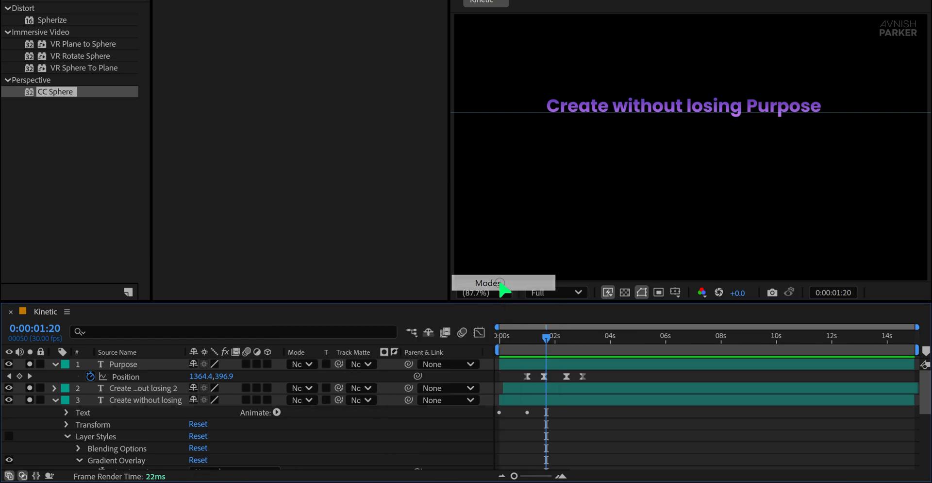
{"action": "mouse_move", "coordinate": [428, 362]}
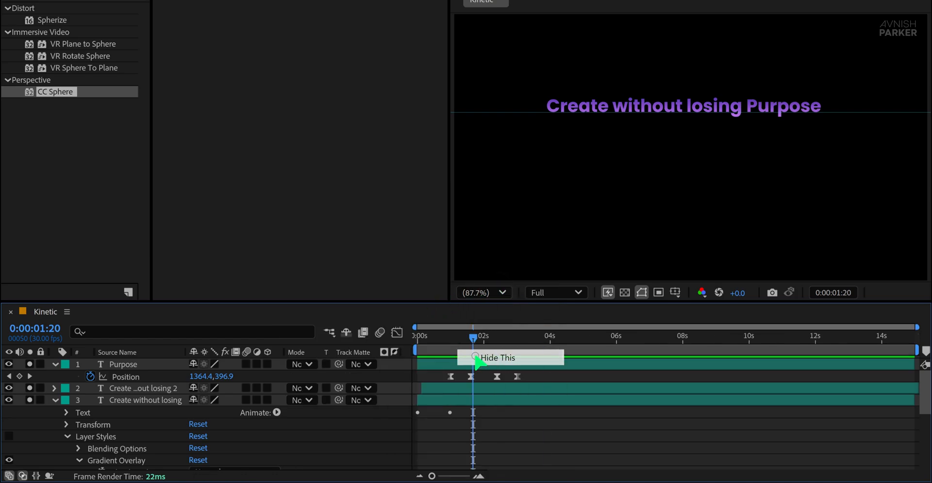
{"action": "left_click_drag", "start_coordinate": [473, 335], "coordinate": [443, 335]}
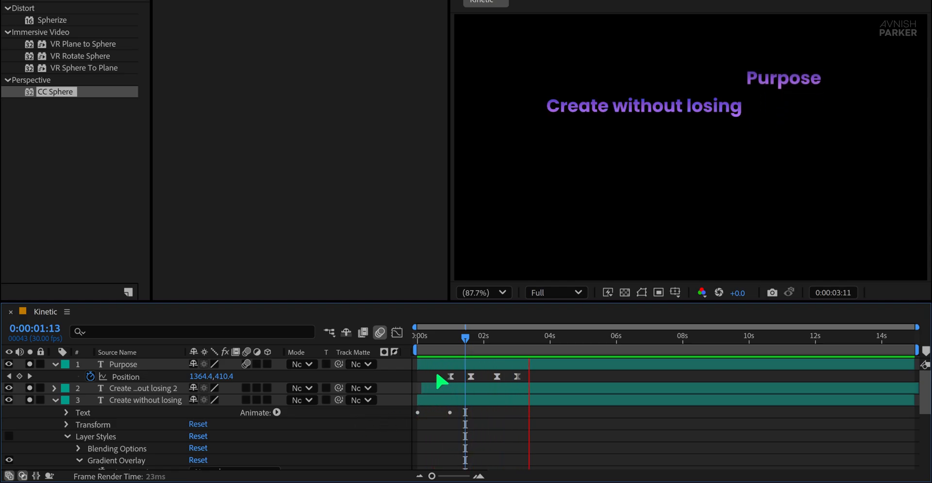
Trim Purpose's out point to about 3 seconds and preview from the start
{"action": "left_click_drag", "start_coordinate": [465, 337], "coordinate": [517, 337]}
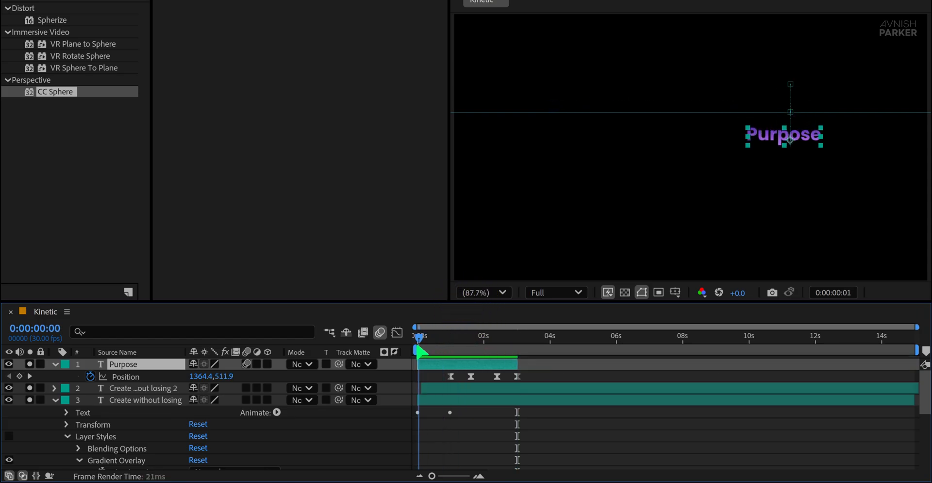
{"action": "left_click_drag", "start_coordinate": [419, 335], "coordinate": [502, 339]}
{"action": "type", "text": "Slide mask"}
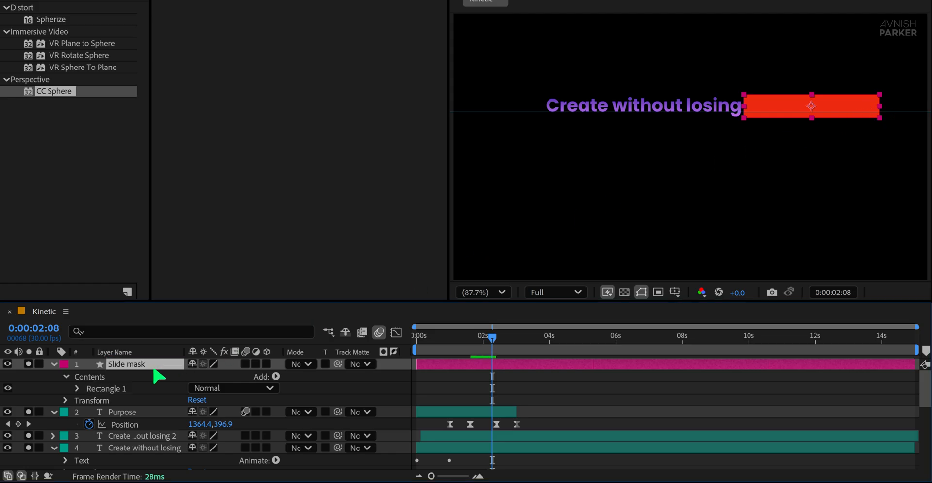
Set Purpose's Track Matte to the Slide mask alpha and check the clipped word
{"action": "left_click", "coordinate": [122, 411]}
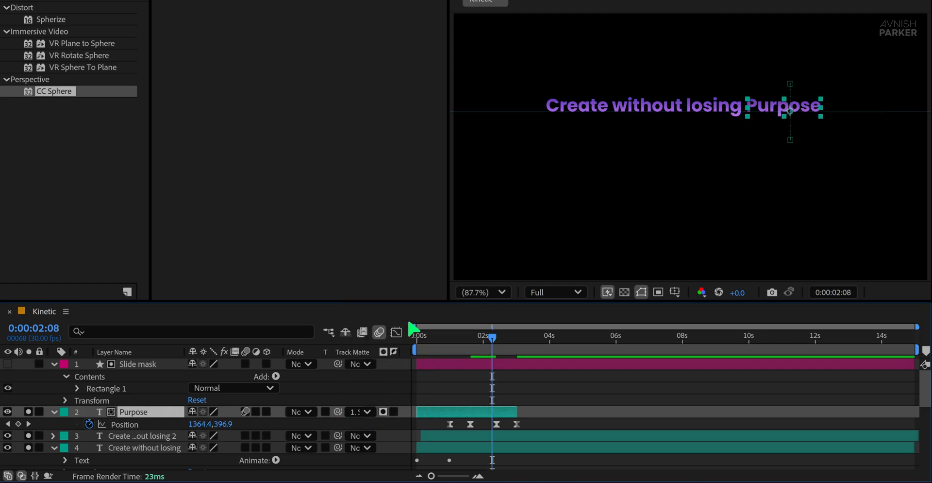
{"action": "left_click_drag", "start_coordinate": [492, 335], "coordinate": [439, 335]}
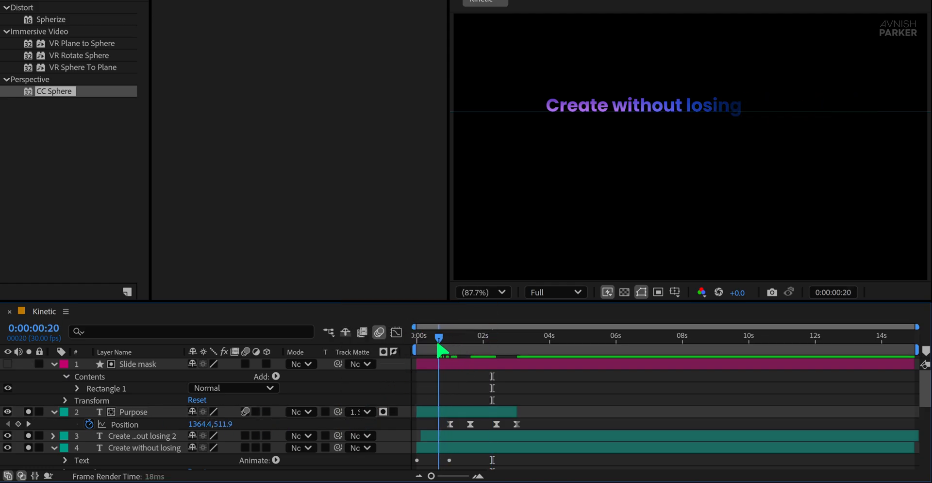
{"action": "left_click_drag", "start_coordinate": [439, 335], "coordinate": [469, 335]}
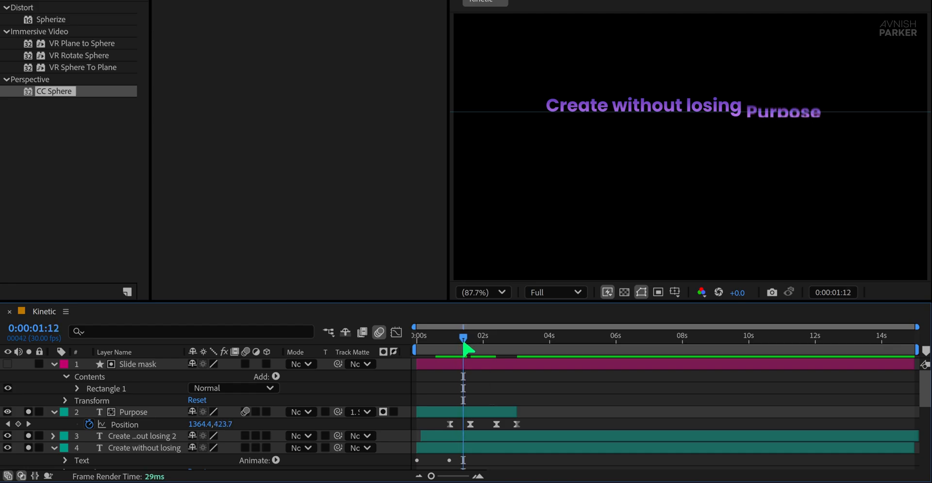
{"action": "mouse_move", "coordinate": [751, 166]}
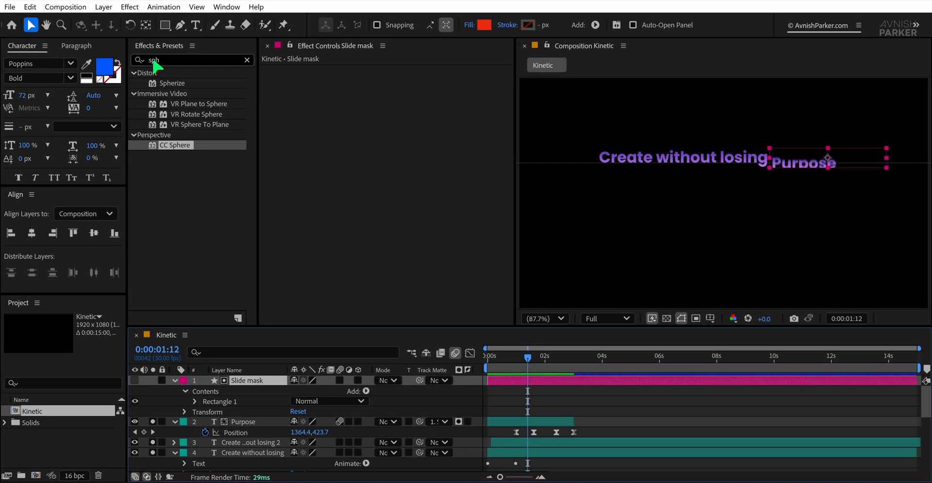
Apply Fast Box Blur to Slide mask with radius 20 and Vertical dimensions
{"action": "type", "text": "fast"}
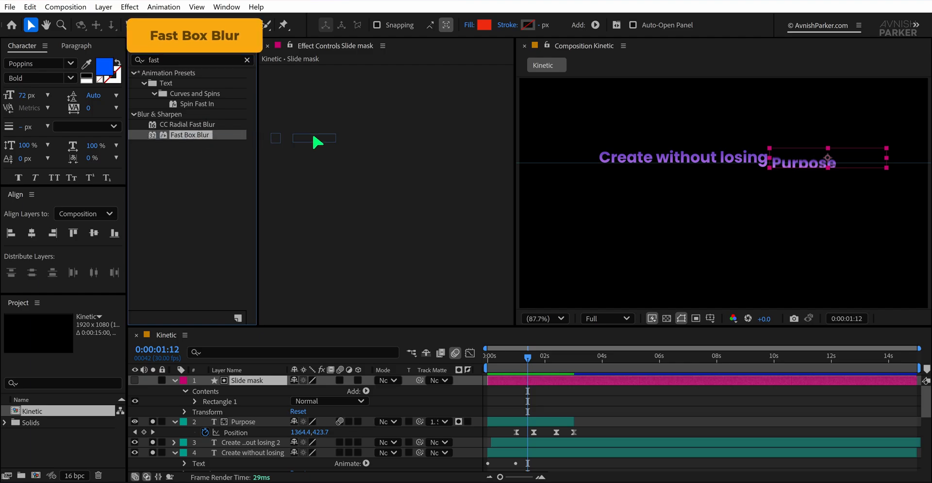
{"action": "double_click", "coordinate": [190, 134]}
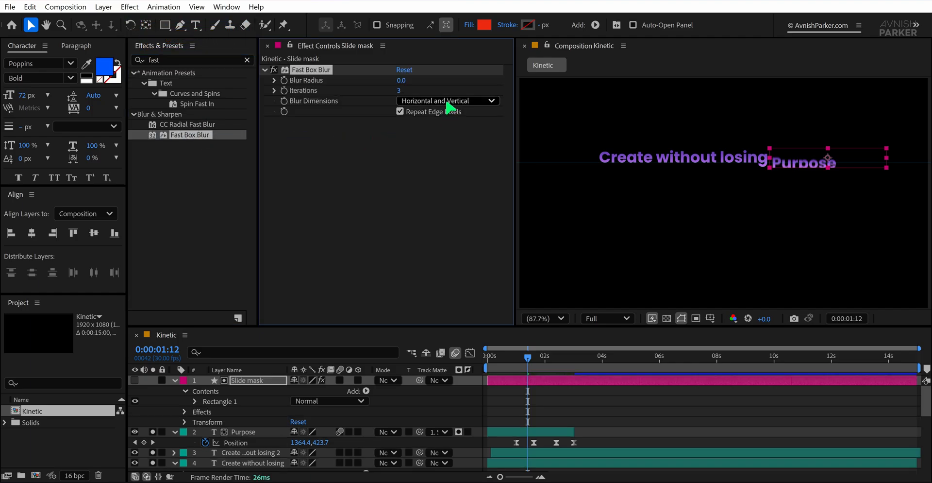
{"action": "left_click", "coordinate": [447, 101]}
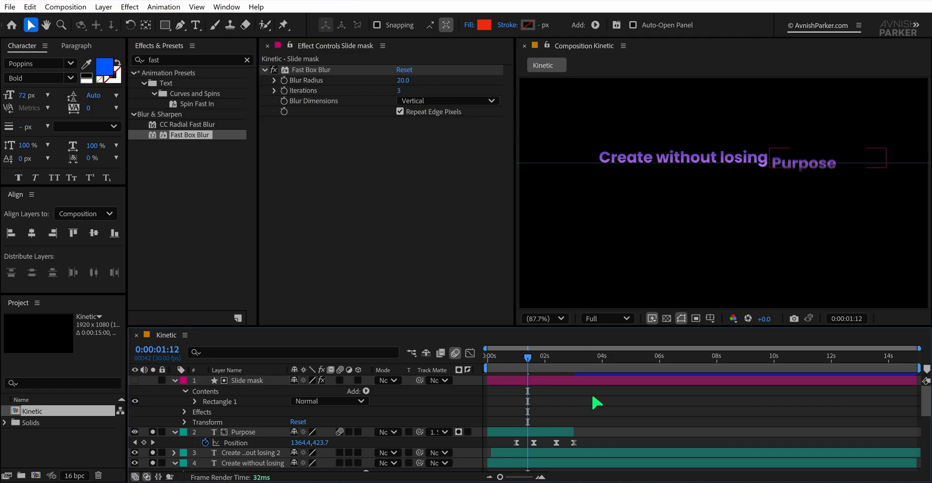
{"action": "left_click", "coordinate": [688, 250]}
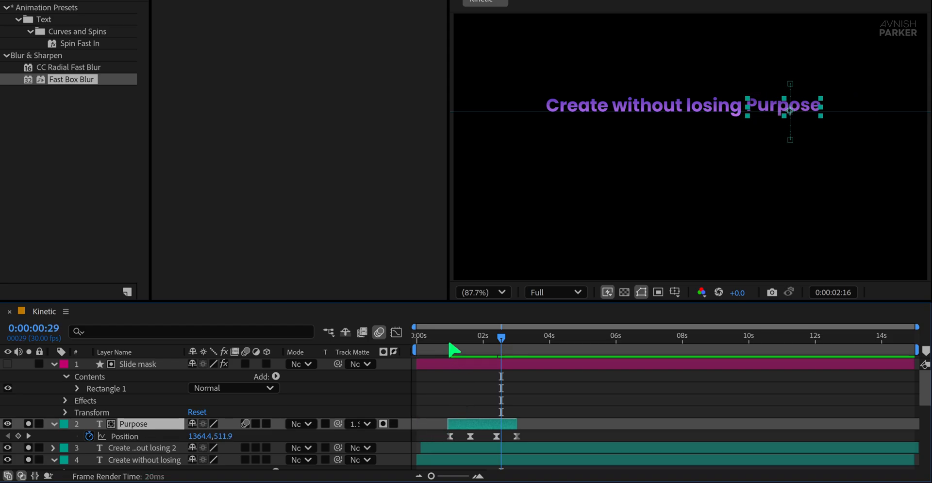
Scrub around one second to confirm Purpose enters through the mask
{"action": "left_click_drag", "start_coordinate": [501, 337], "coordinate": [450, 336]}
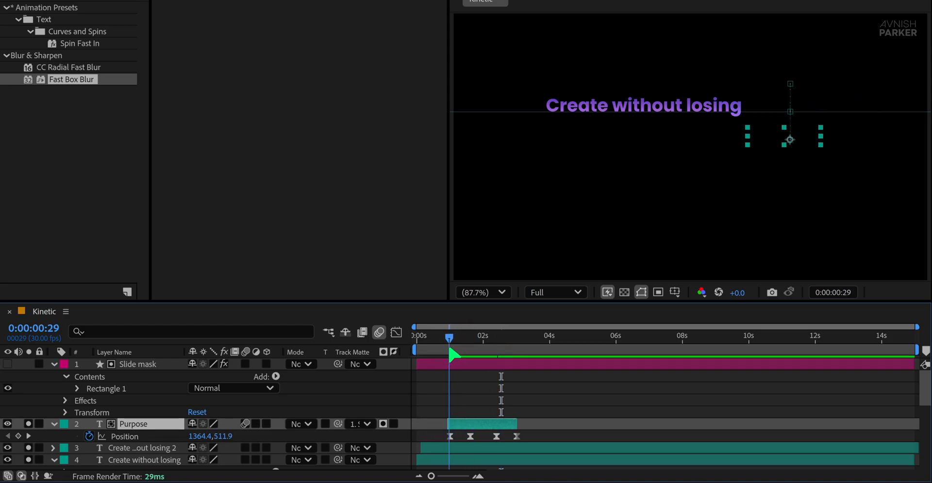
{"action": "left_click_drag", "start_coordinate": [450, 337], "coordinate": [485, 337]}
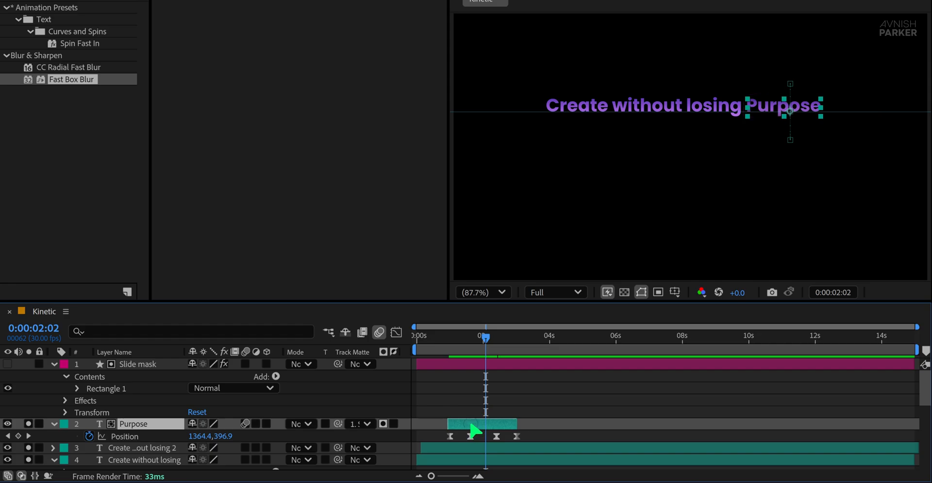
Duplicate Purpose and offset Purpose 2 to start at the original's slide-out
{"action": "key", "text": "ctrl+d"}
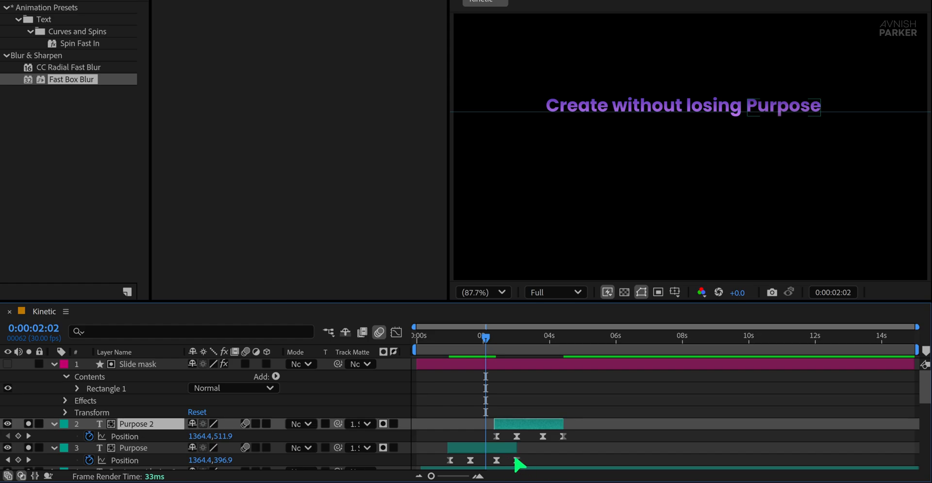
{"action": "left_click_drag", "start_coordinate": [485, 336], "coordinate": [505, 336]}
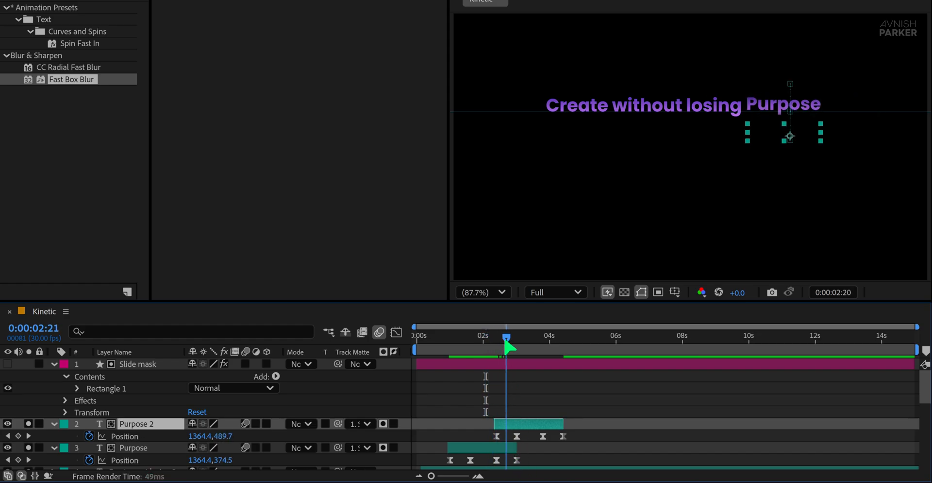
{"action": "left_click_drag", "start_coordinate": [506, 337], "coordinate": [512, 337]}
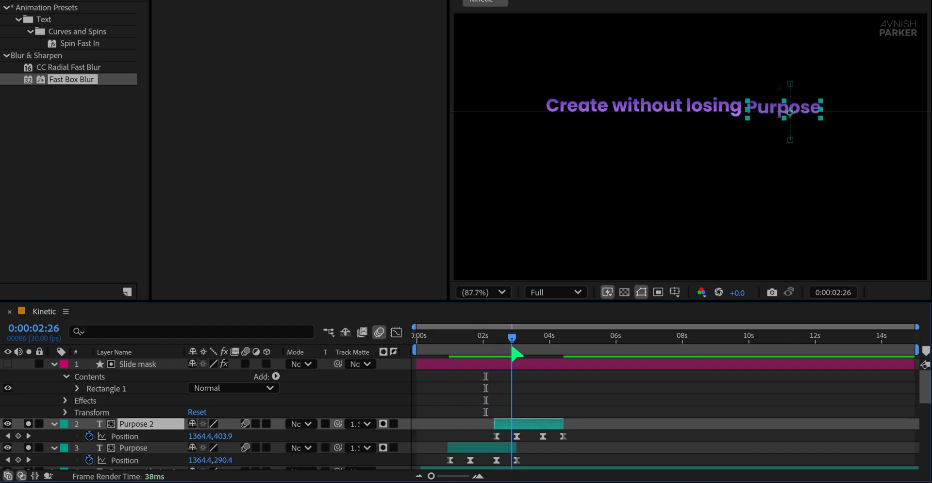
{"action": "left_click_drag", "start_coordinate": [512, 336], "coordinate": [517, 336]}
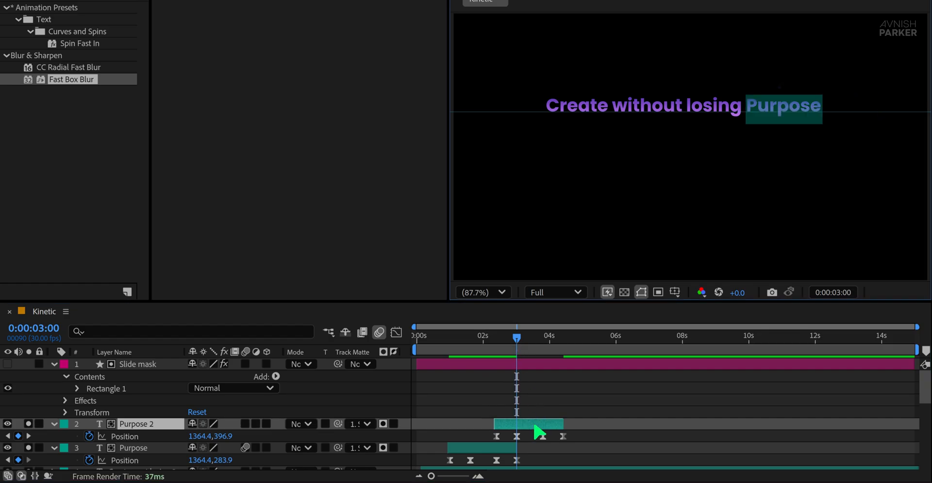
Retype the duplicated word as 'Vison' and exit text editing
{"action": "type", "text": "Vison"}
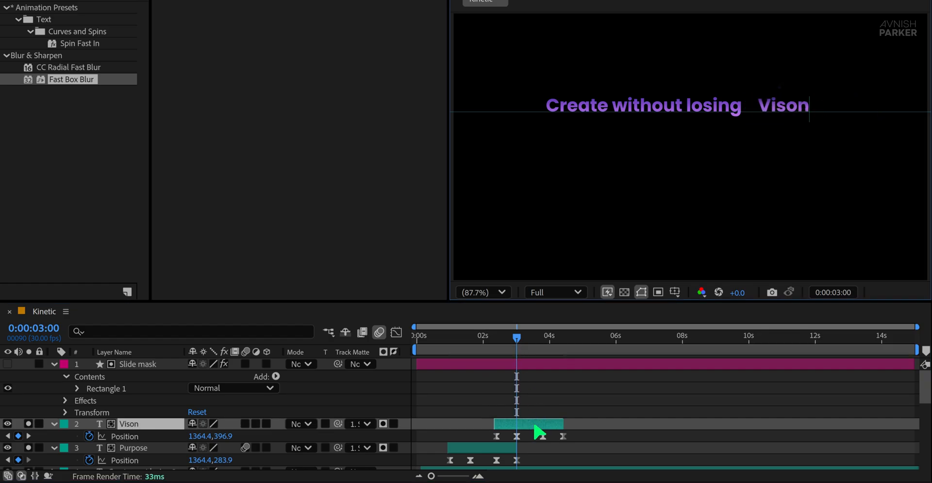
{"action": "left_click", "coordinate": [129, 423]}
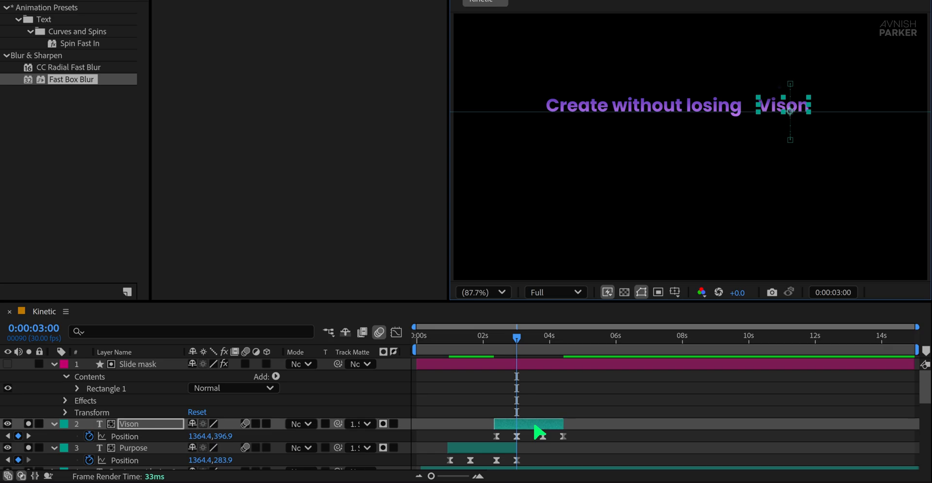
{"action": "mouse_move", "coordinate": [784, 125]}
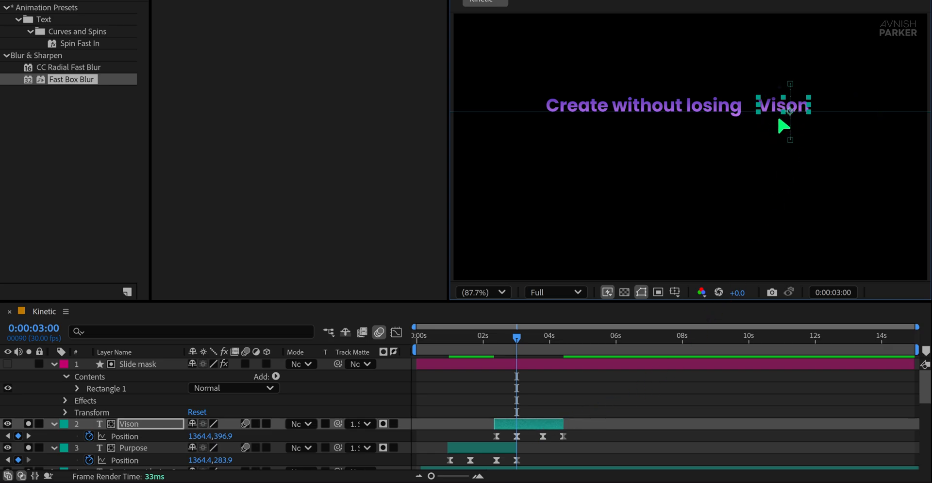
{"action": "mouse_move", "coordinate": [788, 122]}
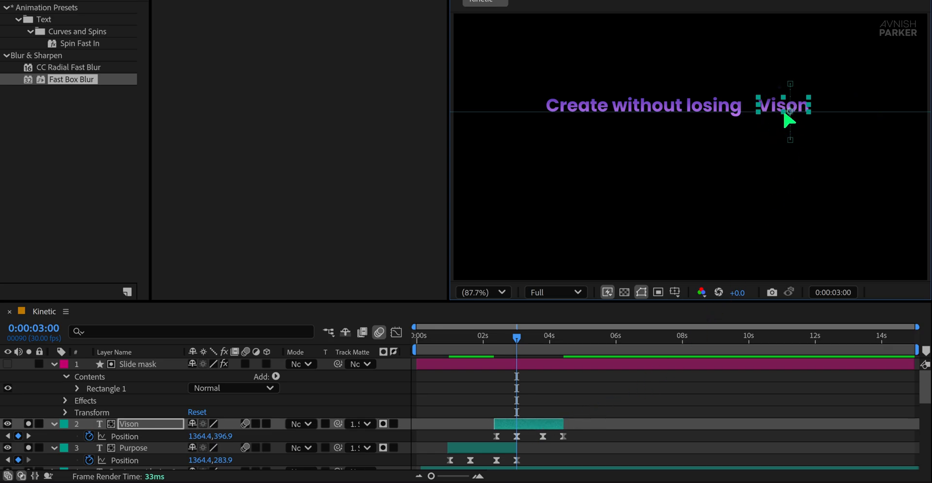